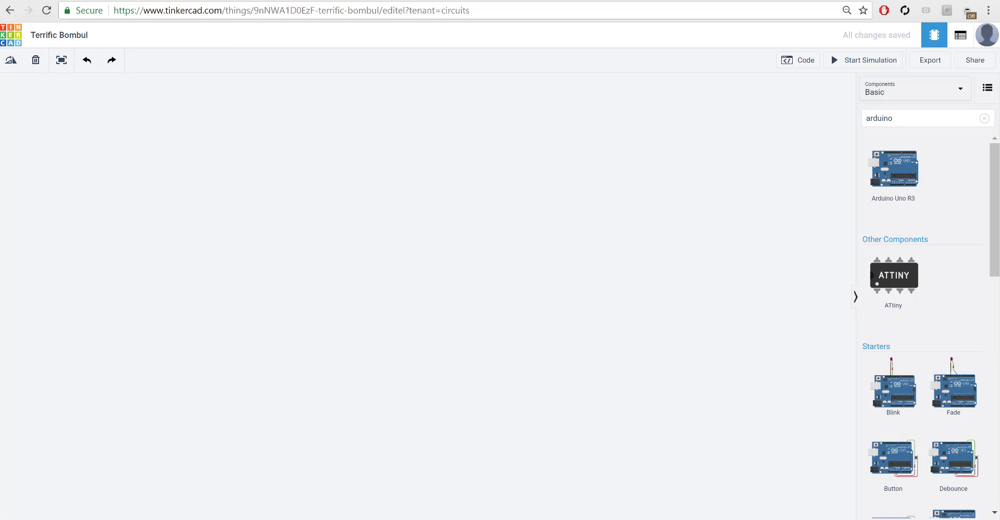
pyautogui.moveTo(170, 157)
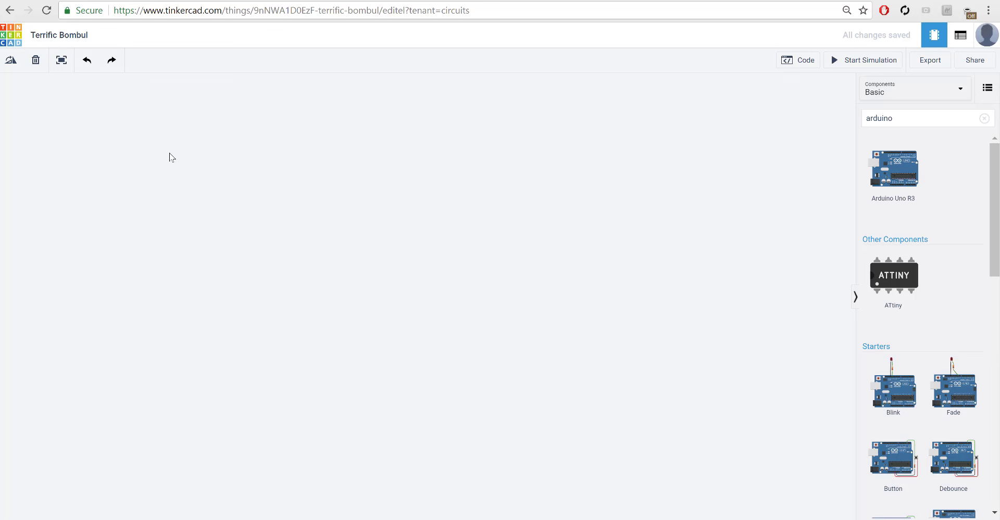
pyautogui.moveTo(350, 137)
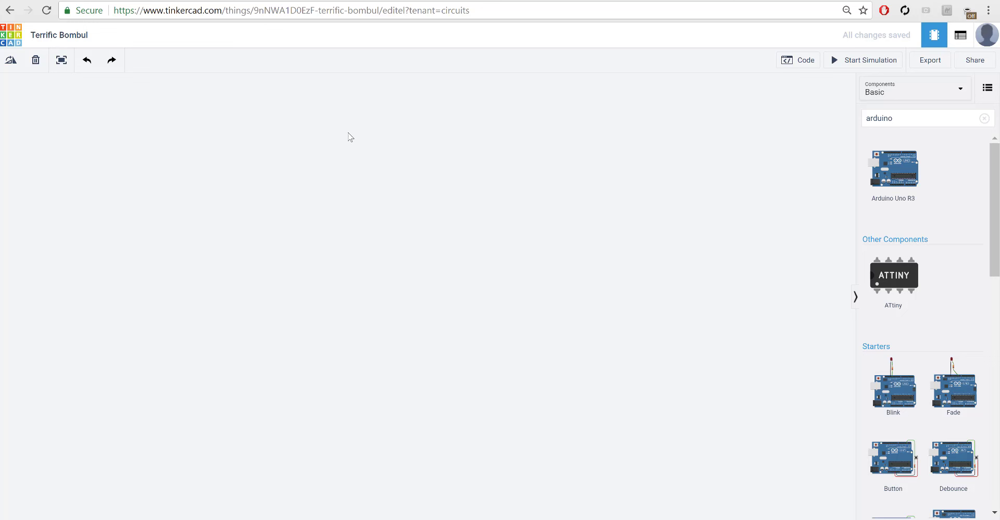
pyautogui.moveTo(285, 179)
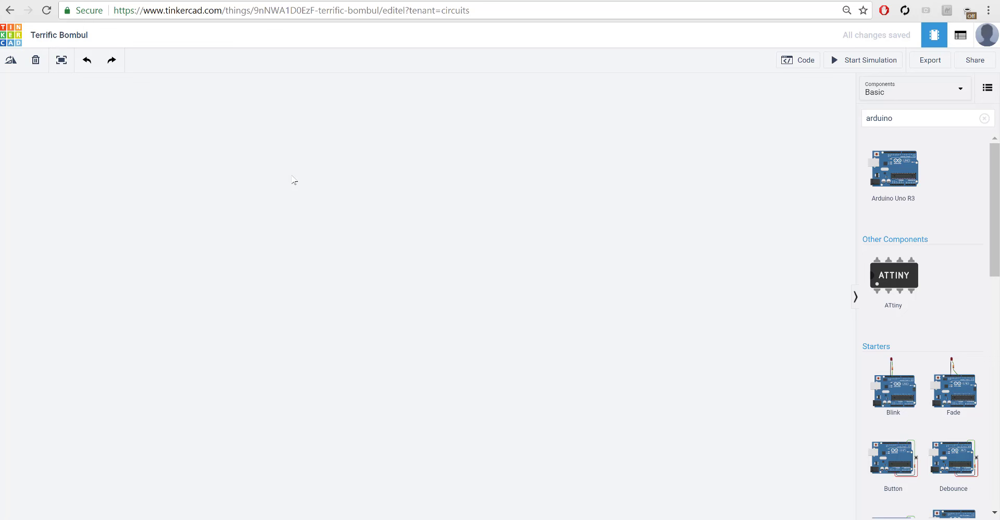
pyautogui.moveTo(902, 174)
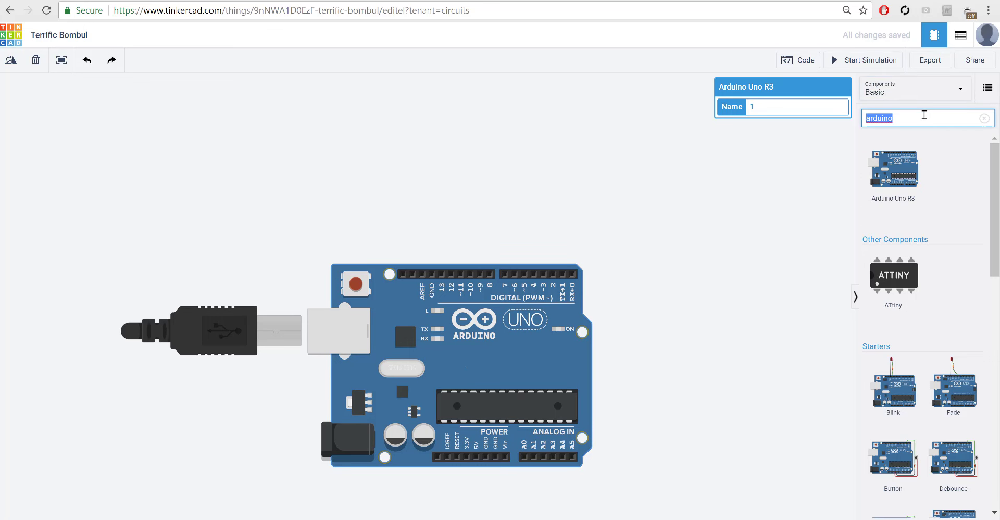
# - Add a Micro Servo and a Breadboard Small to the design around the Arduino
pyautogui.write('servo')
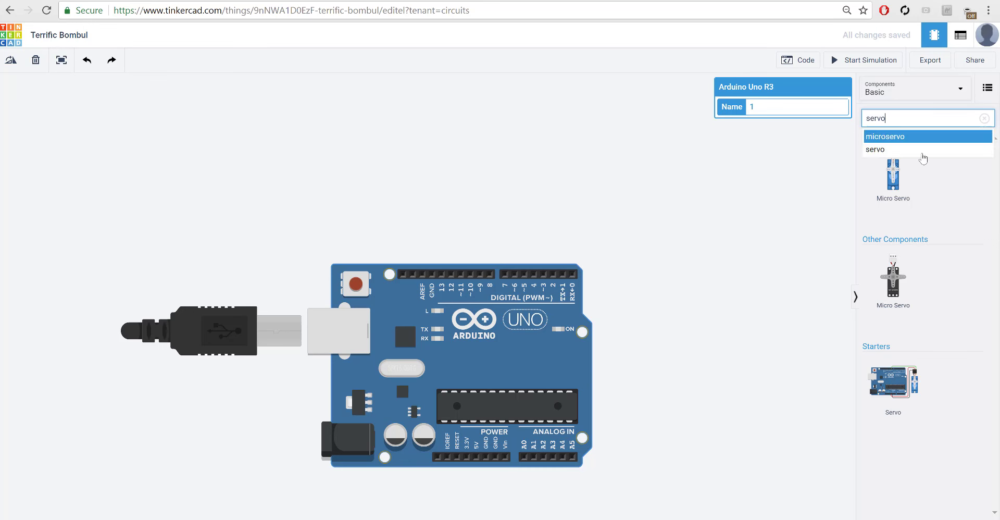
pyautogui.click(886, 136)
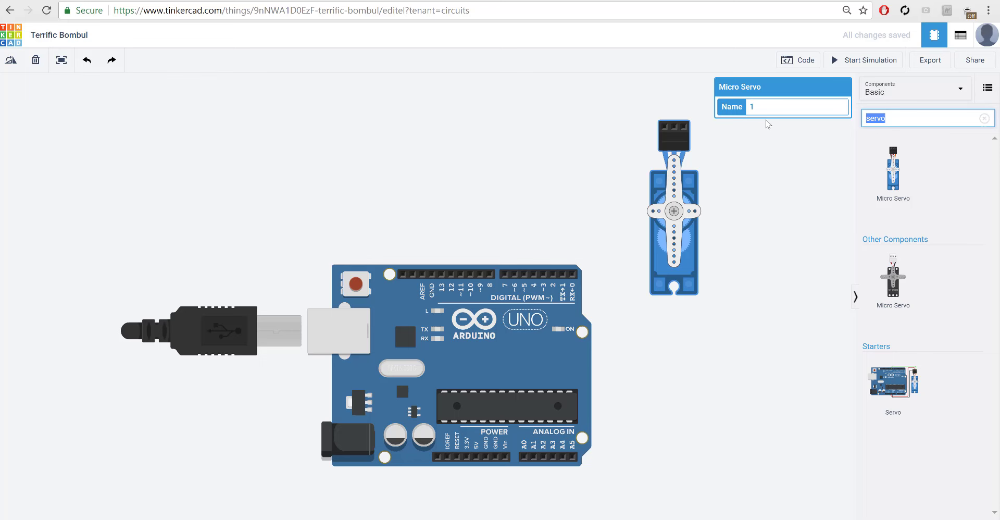
pyautogui.write('brea')
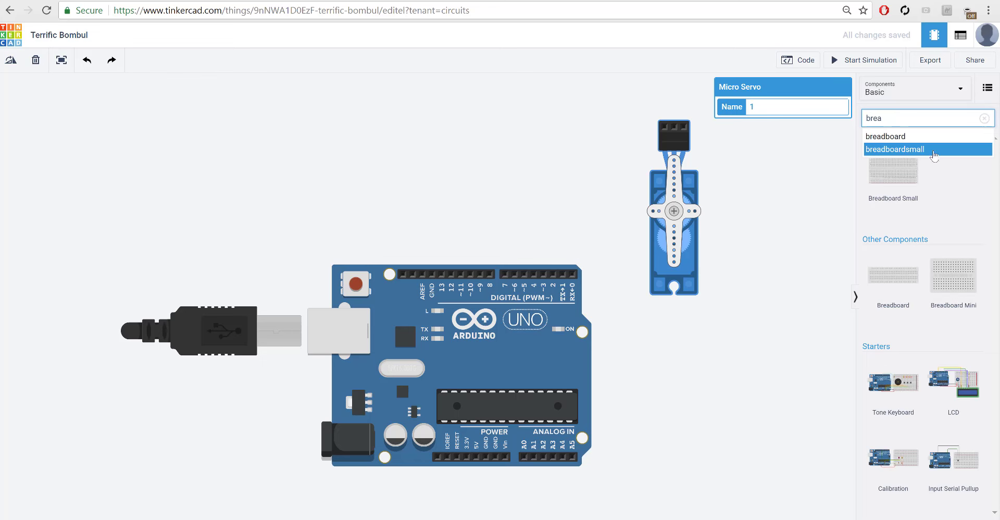
pyautogui.click(895, 148)
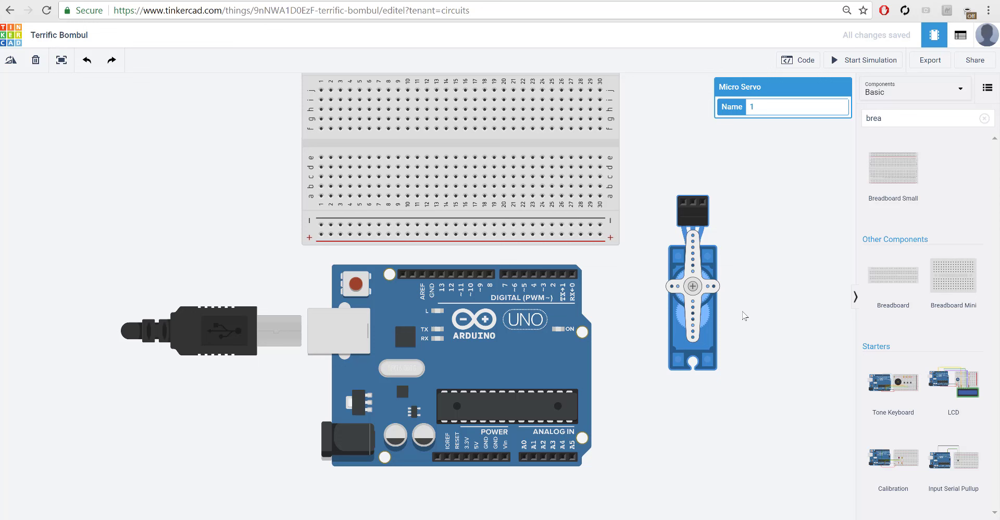
pyautogui.moveTo(718, 326)
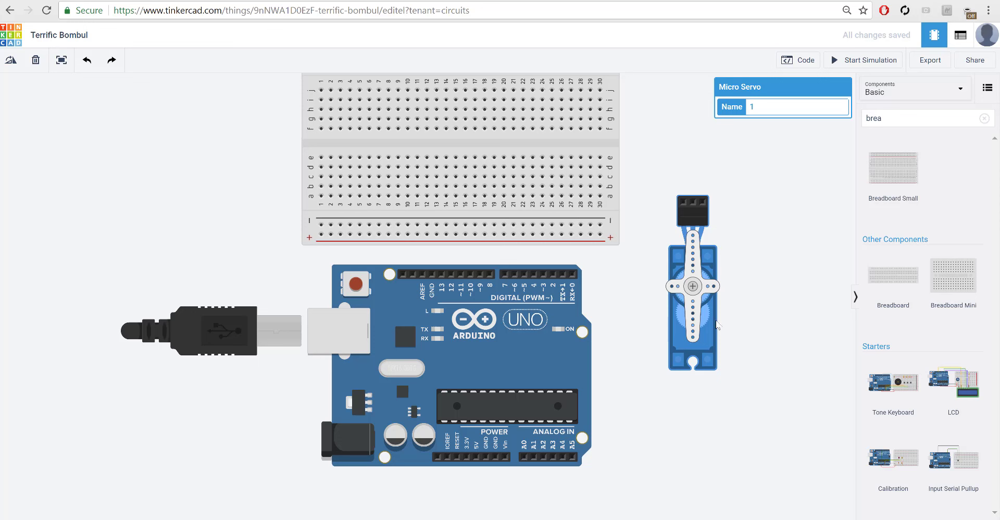
pyautogui.moveTo(727, 358)
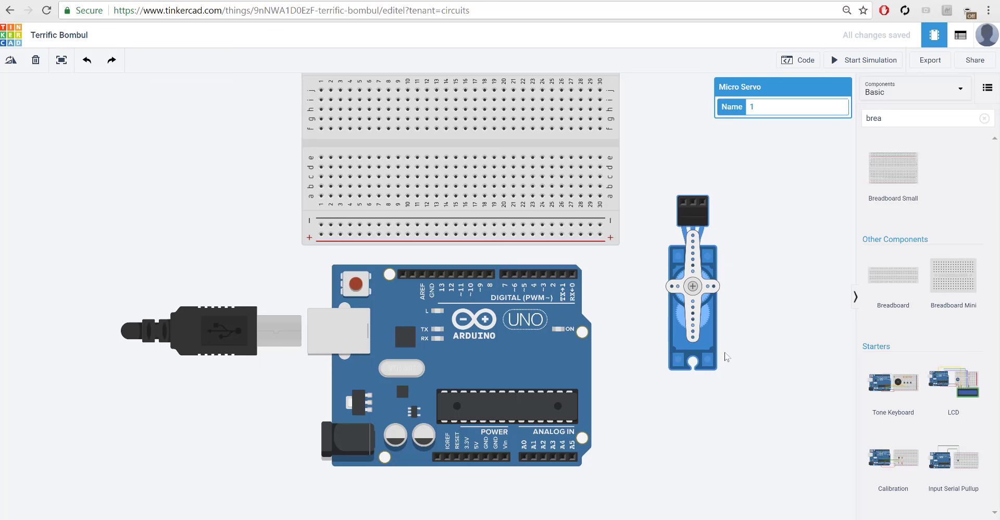
pyautogui.moveTo(705, 267)
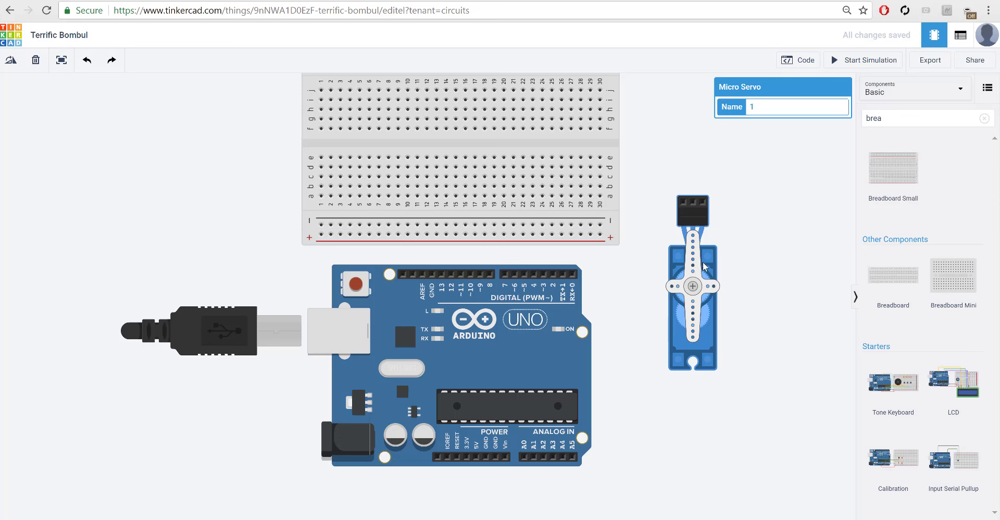
pyautogui.moveTo(711, 321)
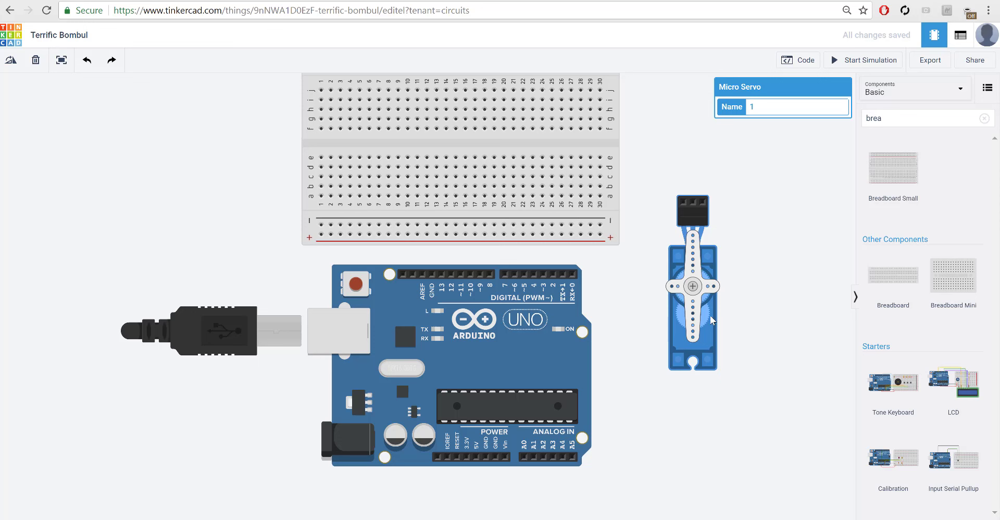
pyautogui.moveTo(713, 238)
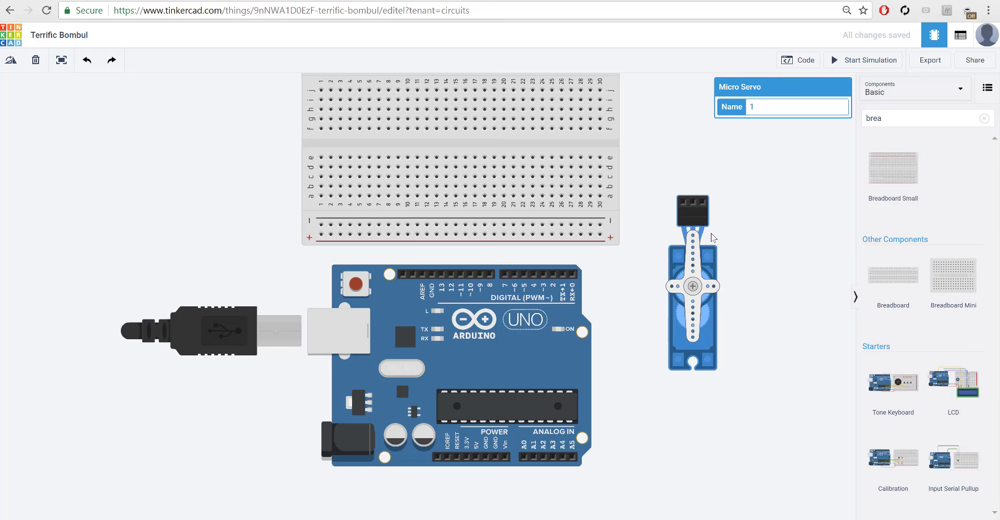
# - Clear the current selection on the canvas
pyautogui.click(754, 190)
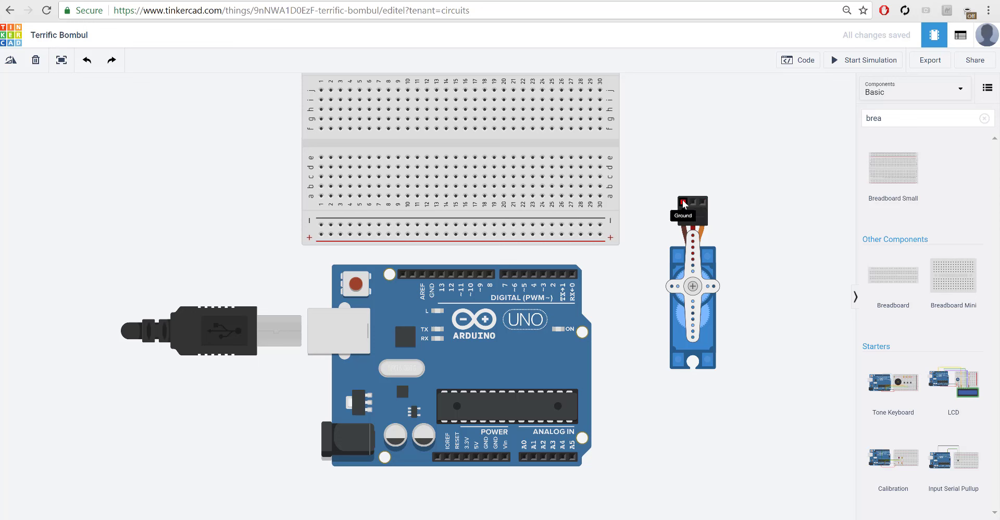
pyautogui.moveTo(668, 216)
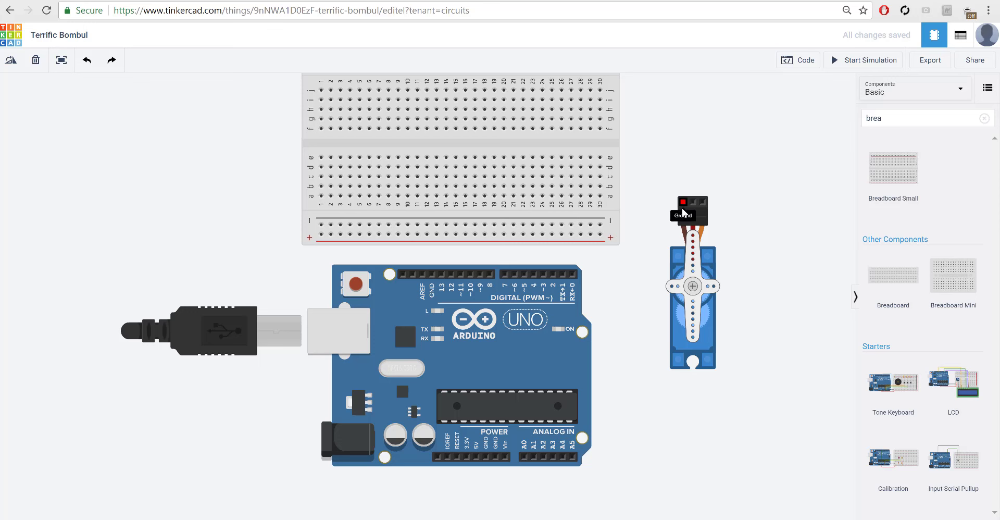
pyautogui.moveTo(661, 235)
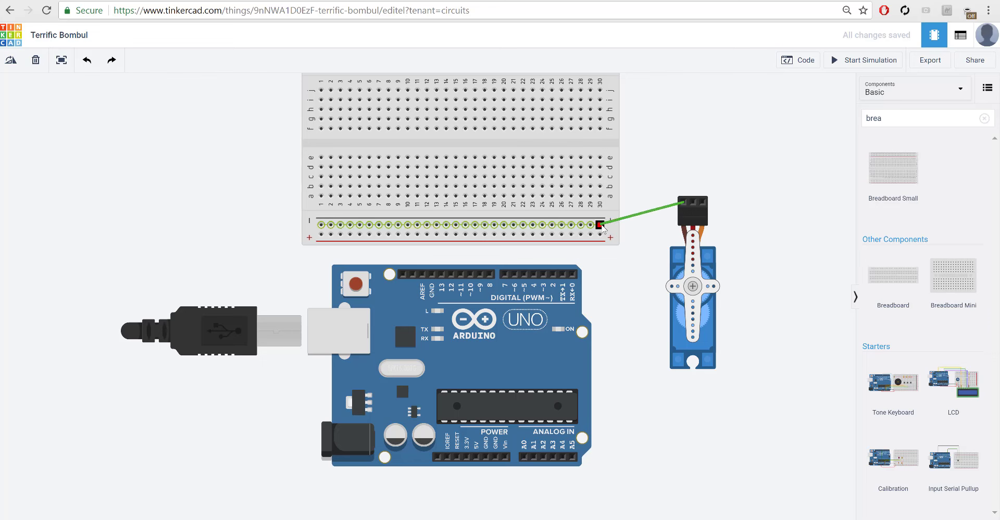
# - Wire servo ground via the negative rail to GND and power to 5V, ground colored black
pyautogui.click(600, 225)
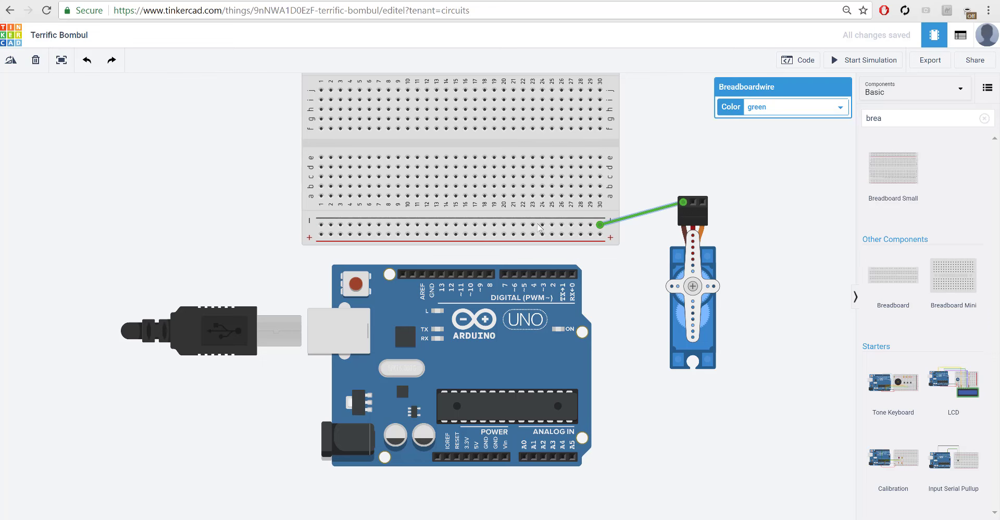
pyautogui.moveTo(425, 224)
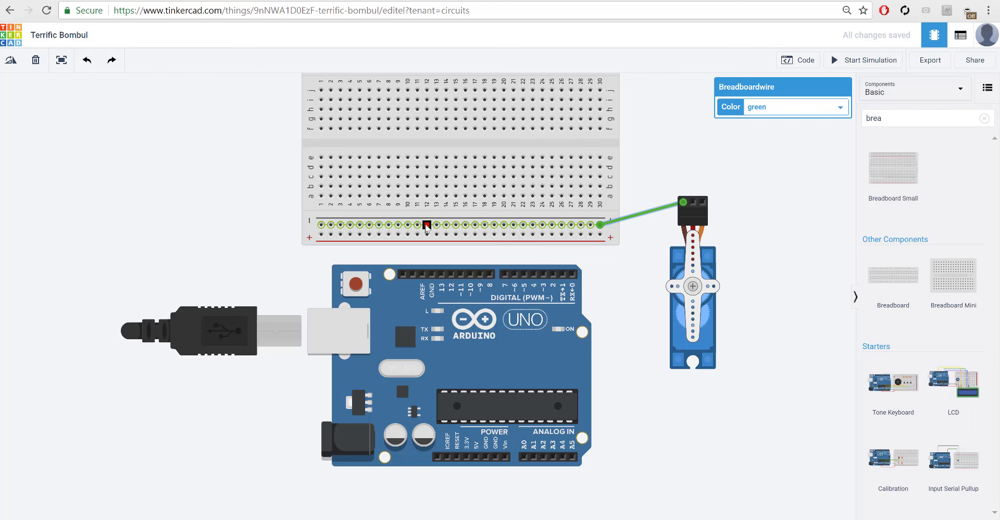
pyautogui.moveTo(426, 225); pyautogui.dragTo(432, 275)
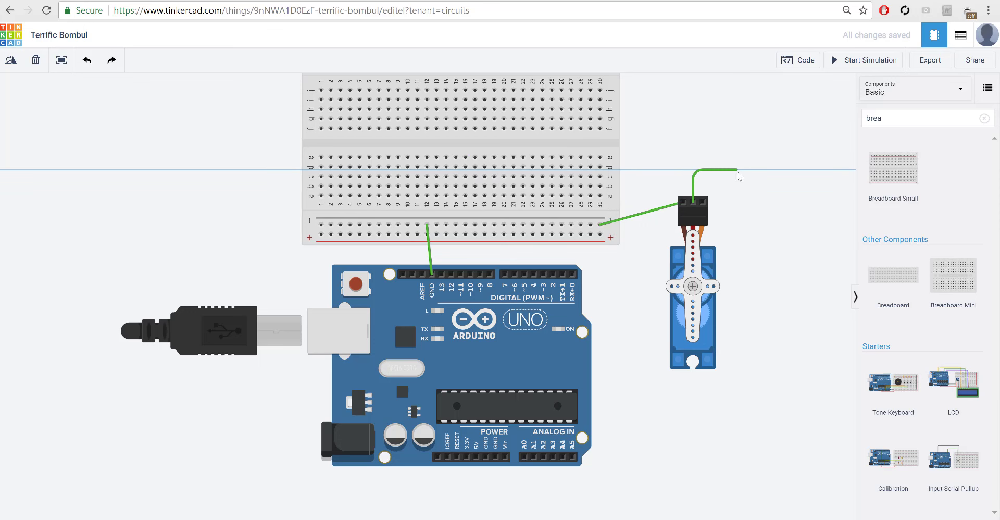
pyautogui.moveTo(737, 170); pyautogui.dragTo(756, 243)
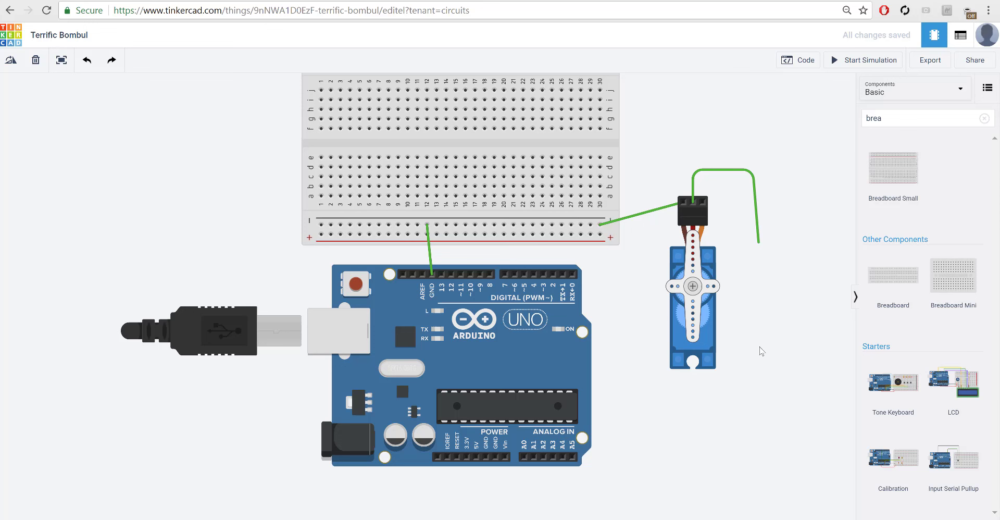
pyautogui.moveTo(759, 243); pyautogui.dragTo(756, 495)
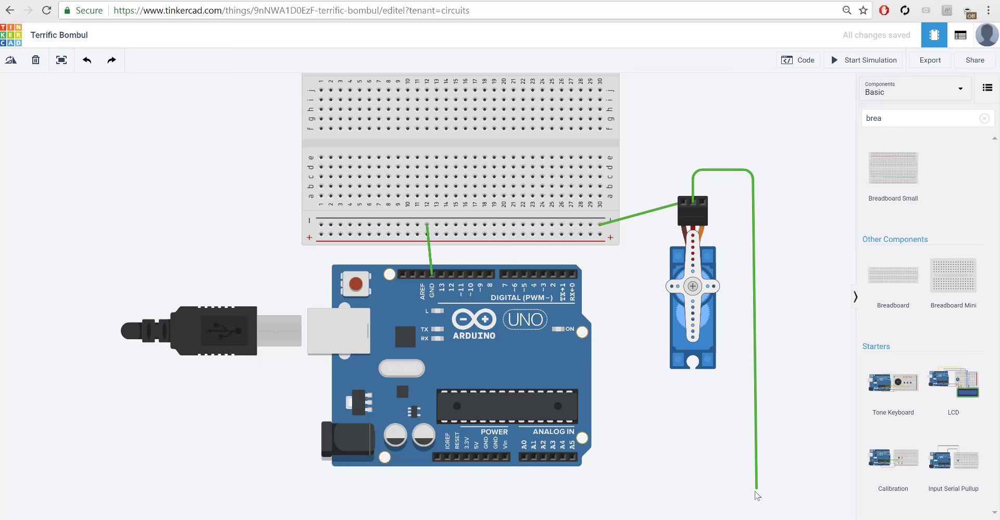
pyautogui.moveTo(756, 485); pyautogui.dragTo(480, 492)
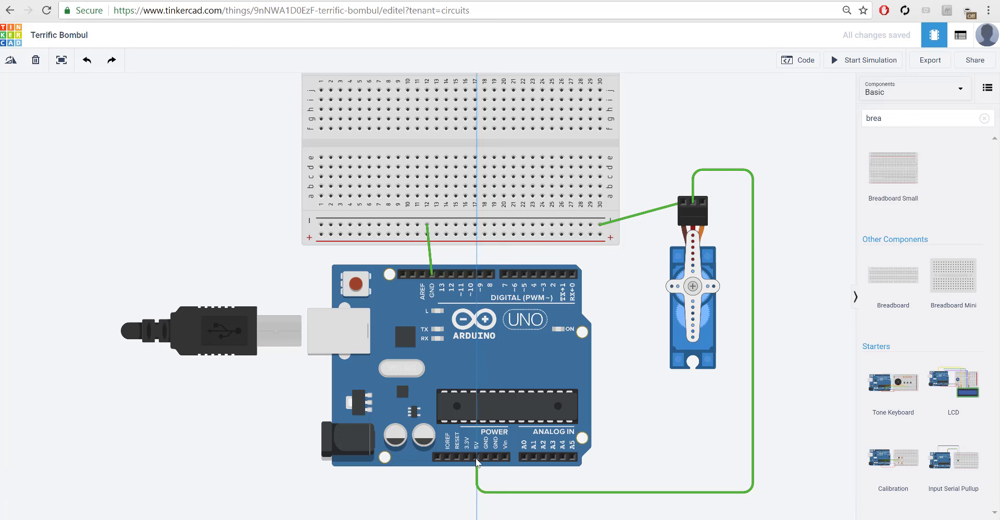
pyautogui.click(752, 491)
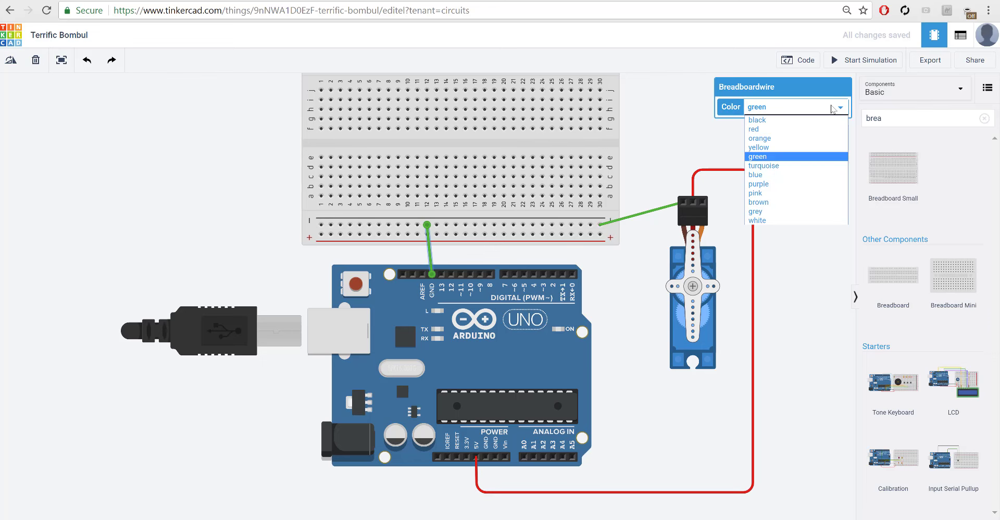
pyautogui.click(757, 156)
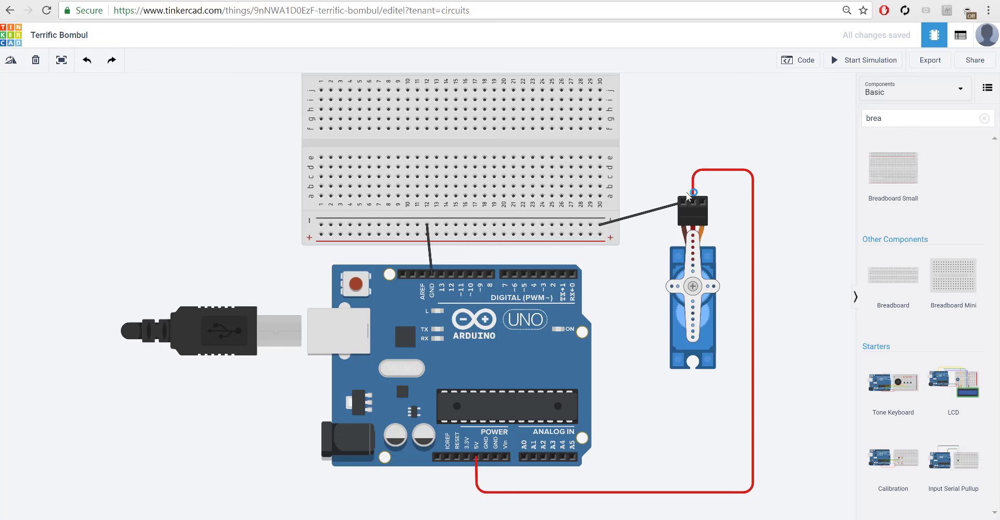
pyautogui.moveTo(701, 205)
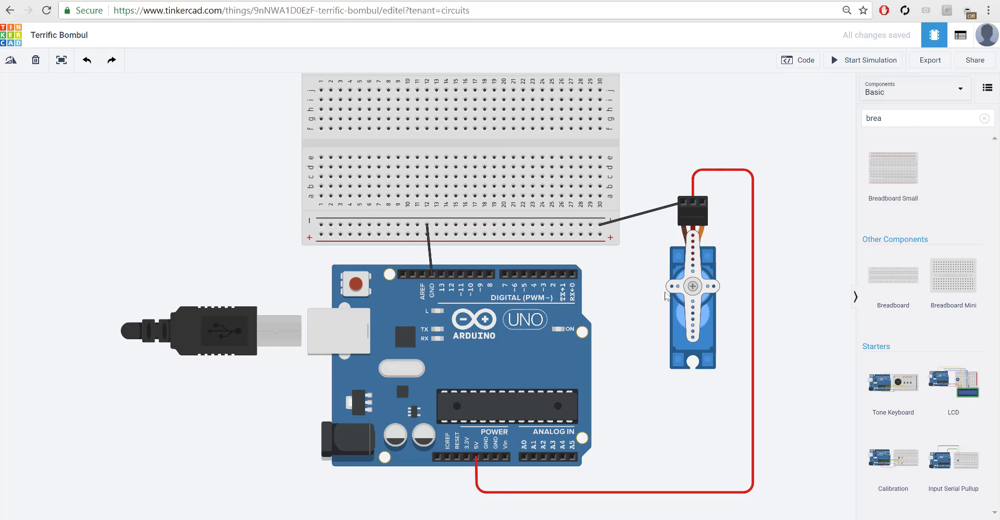
pyautogui.moveTo(480, 276)
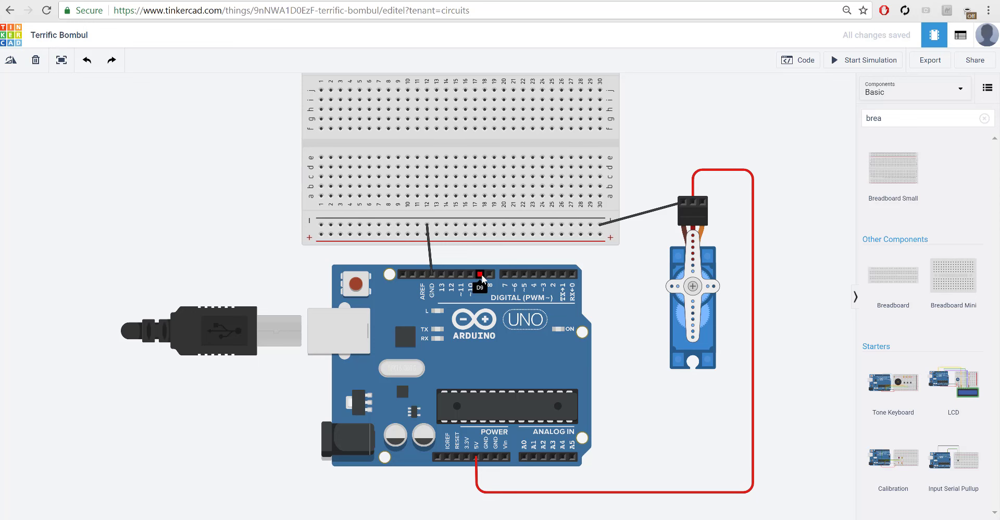
pyautogui.moveTo(481, 275); pyautogui.dragTo(639, 263)
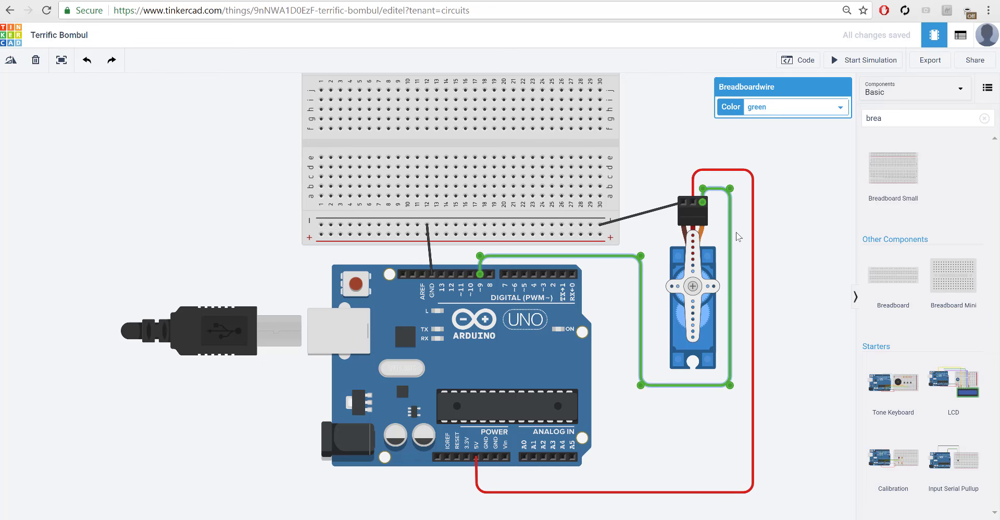
pyautogui.moveTo(719, 270)
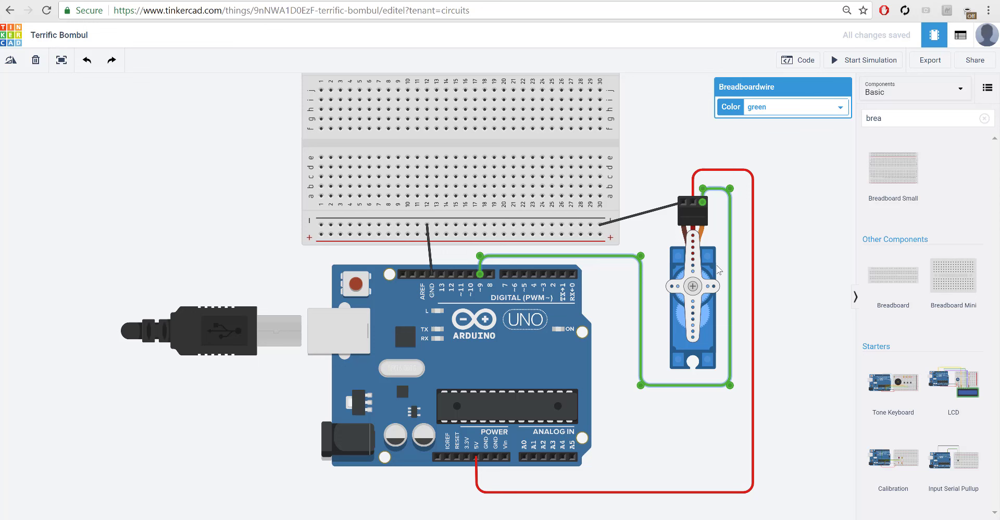
pyautogui.moveTo(519, 298)
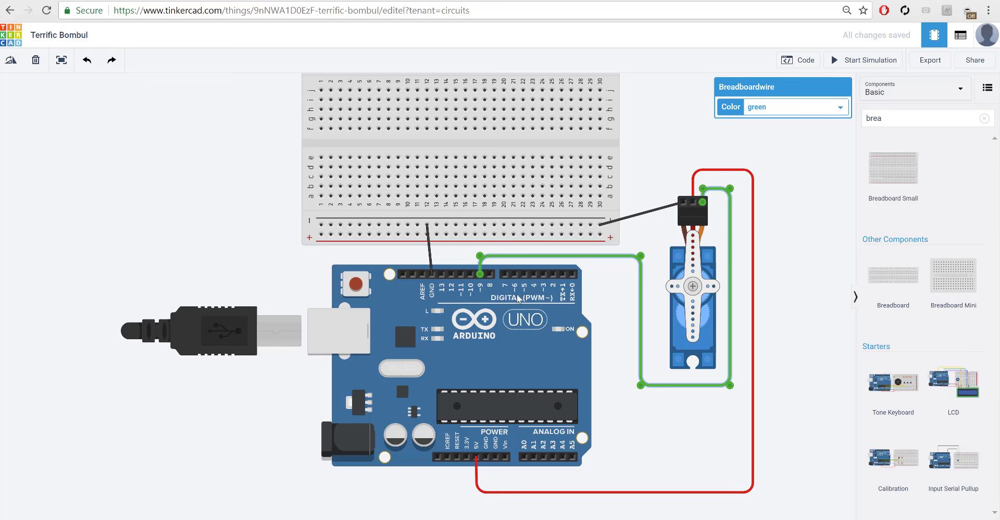
pyautogui.moveTo(153, 289)
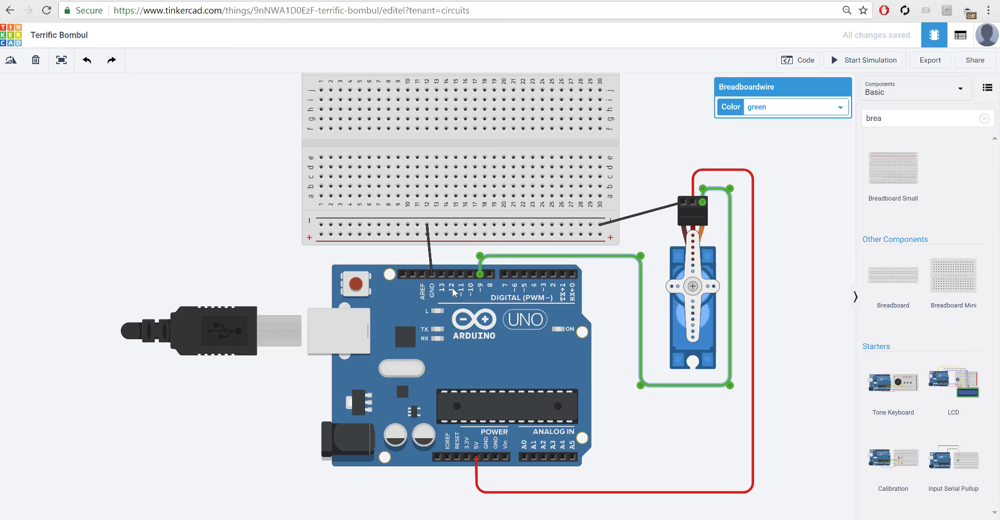
pyautogui.moveTo(559, 292)
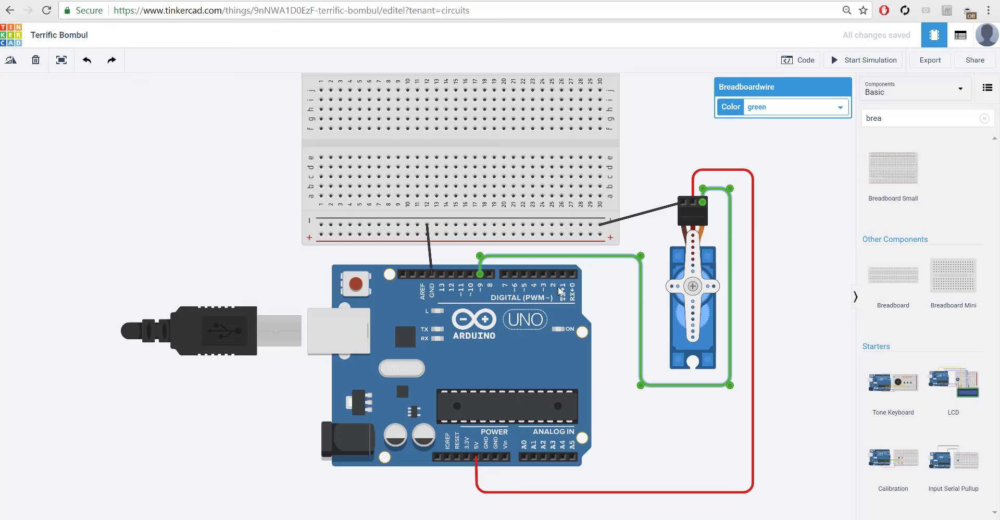
pyautogui.moveTo(537, 305)
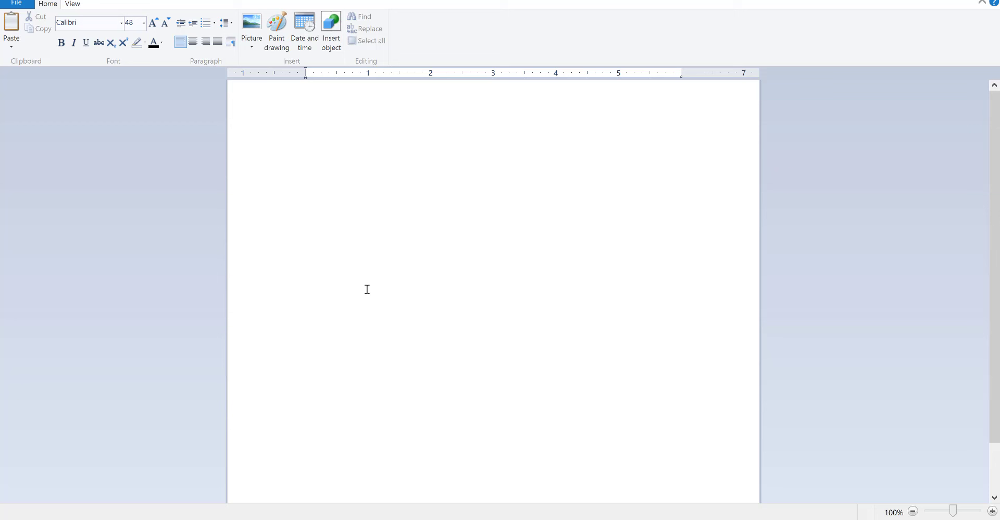
# - Type the notes 'Digital', '0 - 1' and 'LOW - HIGH', highlighting the words
pyautogui.write('Digital')
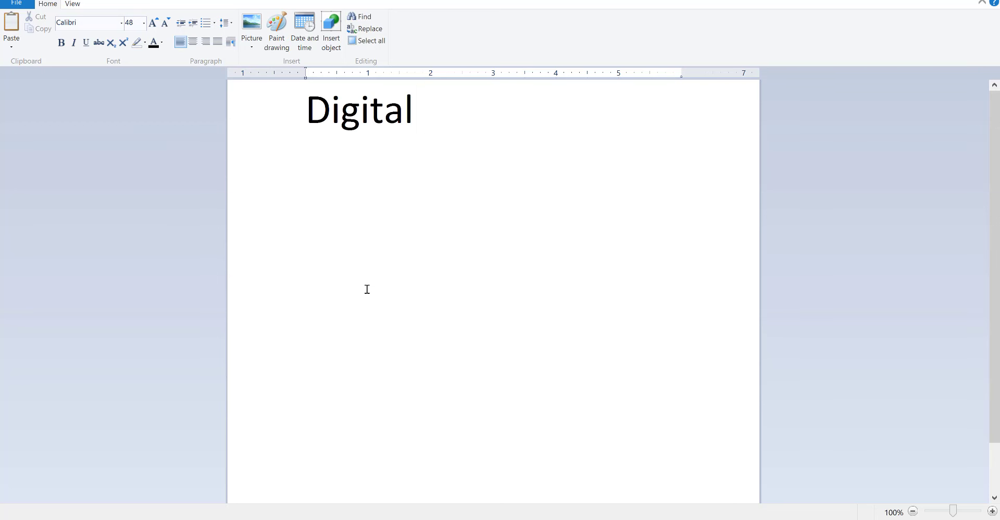
pyautogui.write('0 -')
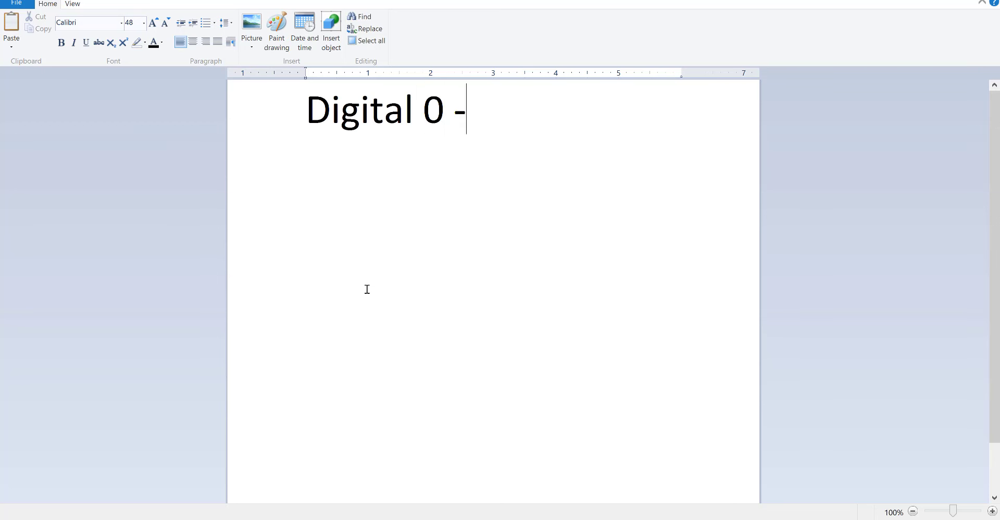
pyautogui.write('1')
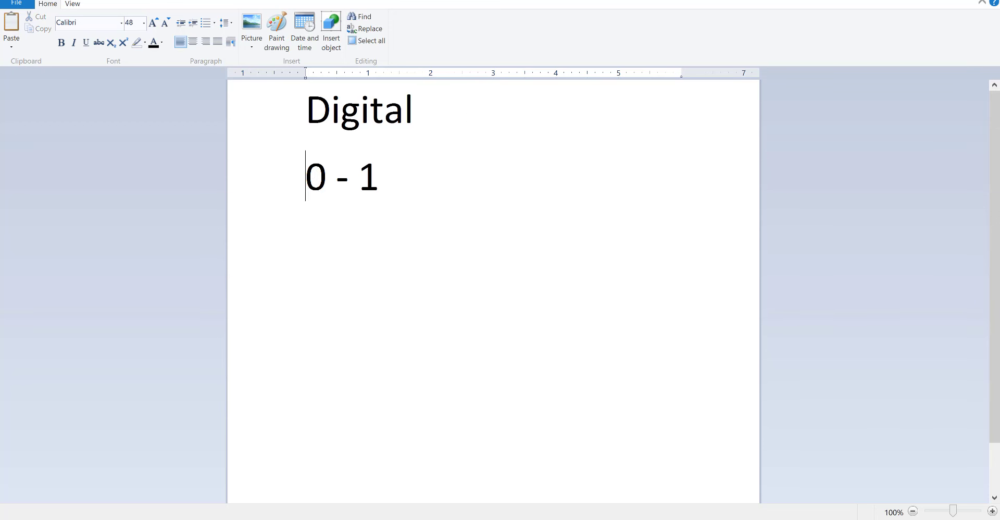
pyautogui.moveTo(435, 183)
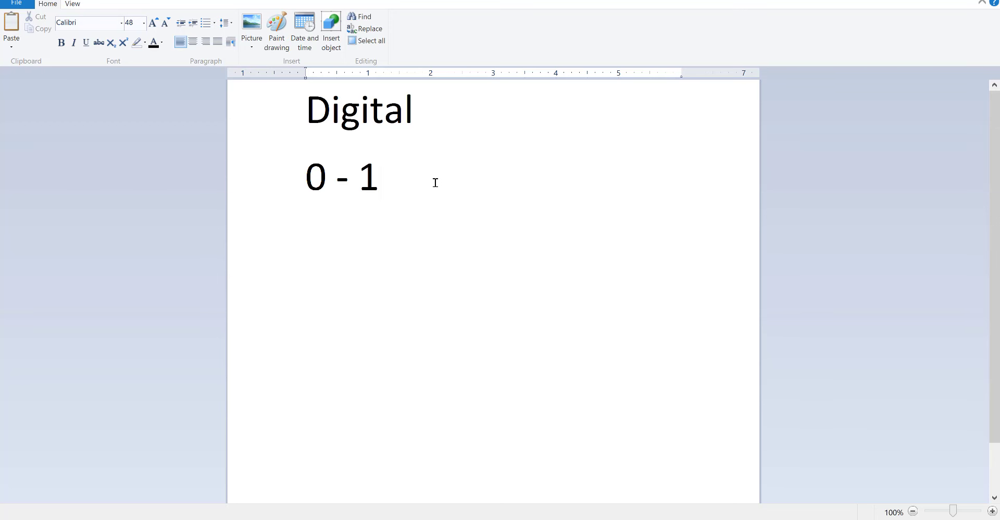
pyautogui.write('LOW - H')
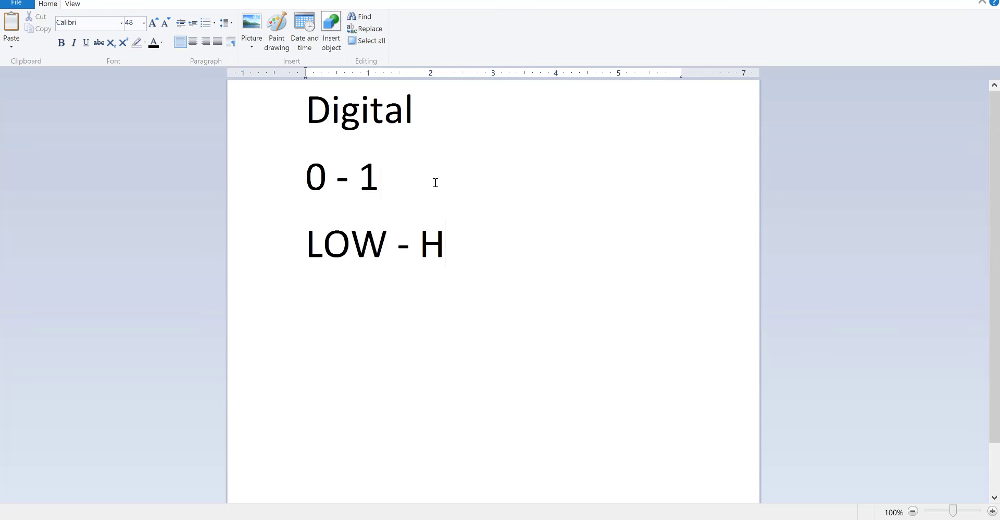
pyautogui.write('IGH')
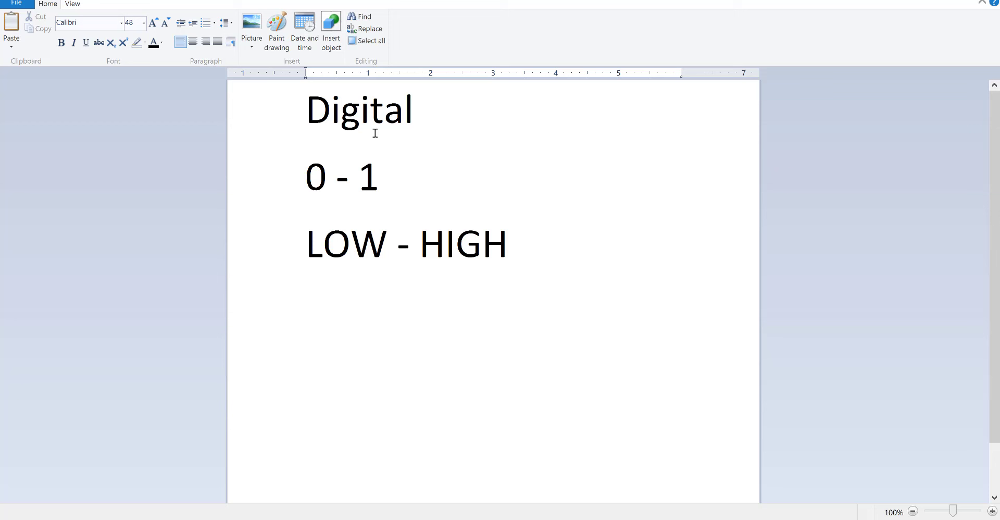
pyautogui.doubleClick(462, 244)
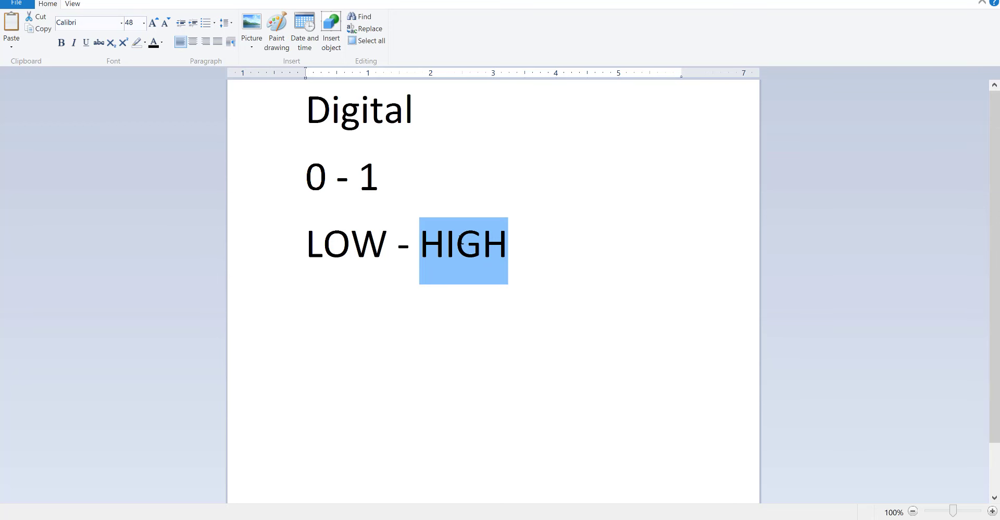
pyautogui.doubleClick(350, 244)
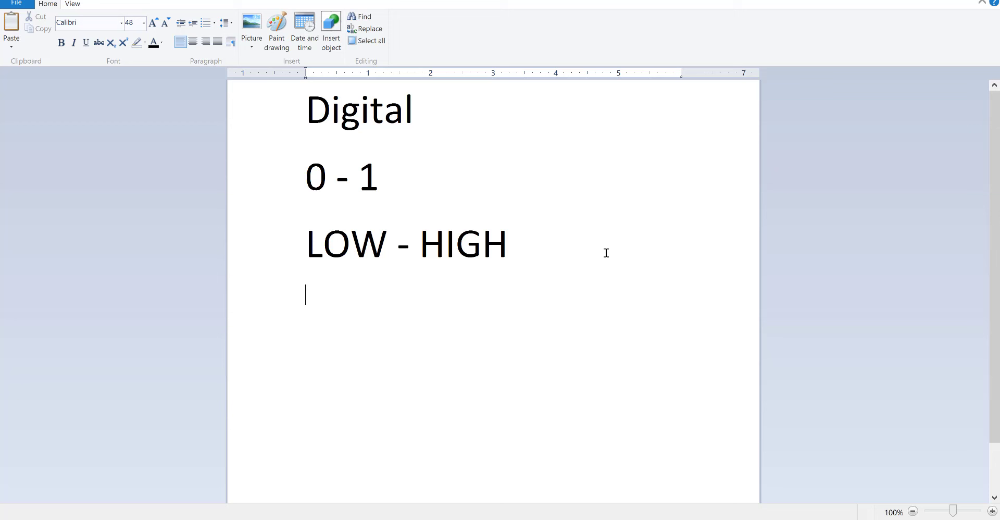
# - Add the line 'Servo 1 - 180' and mark the servo range
pyautogui.write('Servo')
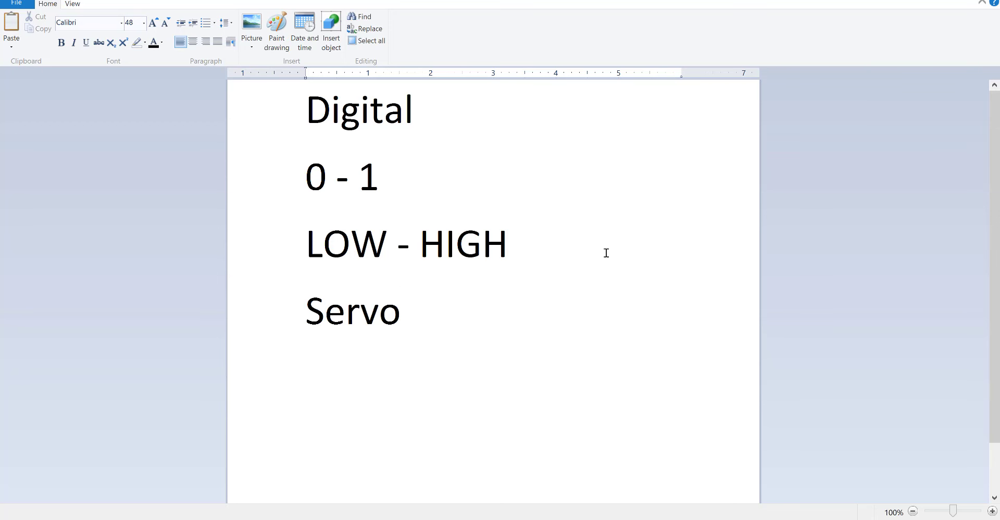
pyautogui.write('1 - 1')
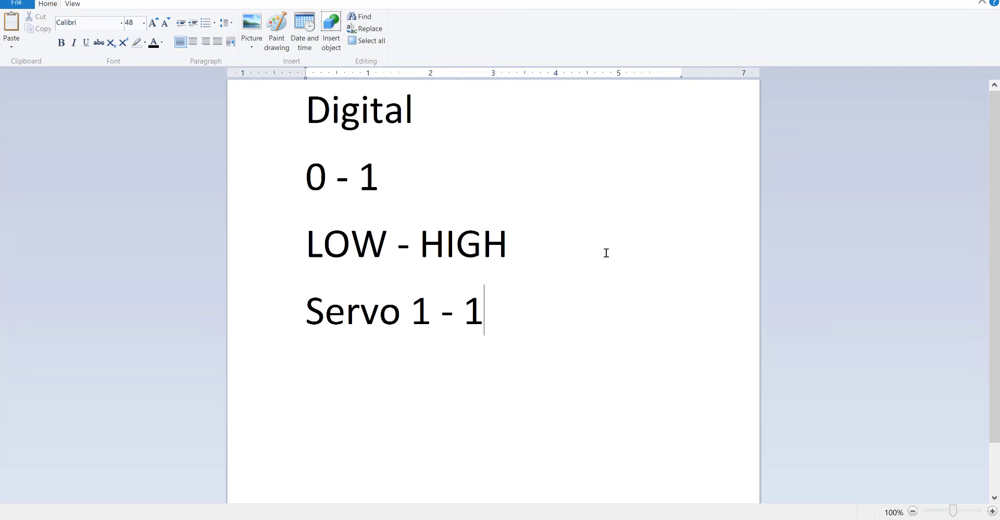
pyautogui.write('80')
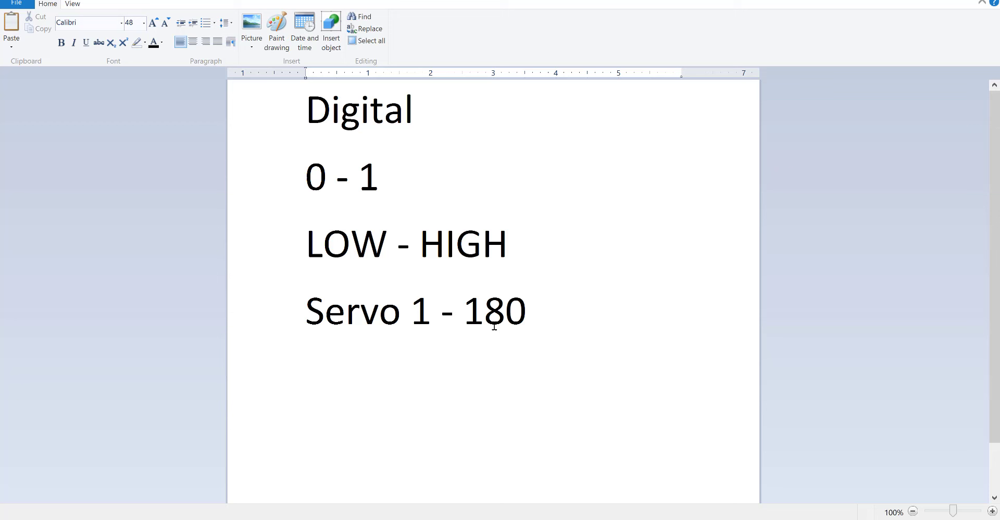
pyautogui.click(350, 178)
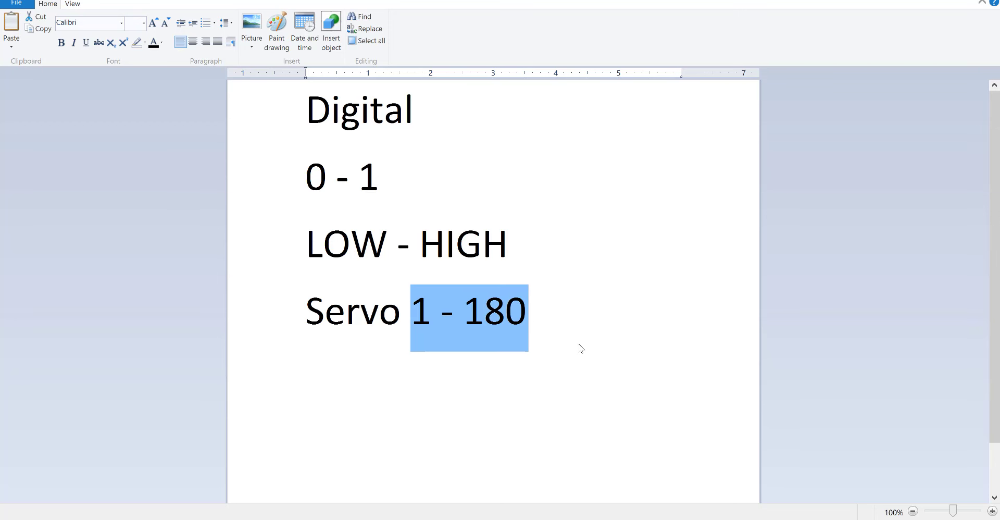
pyautogui.click(353, 182)
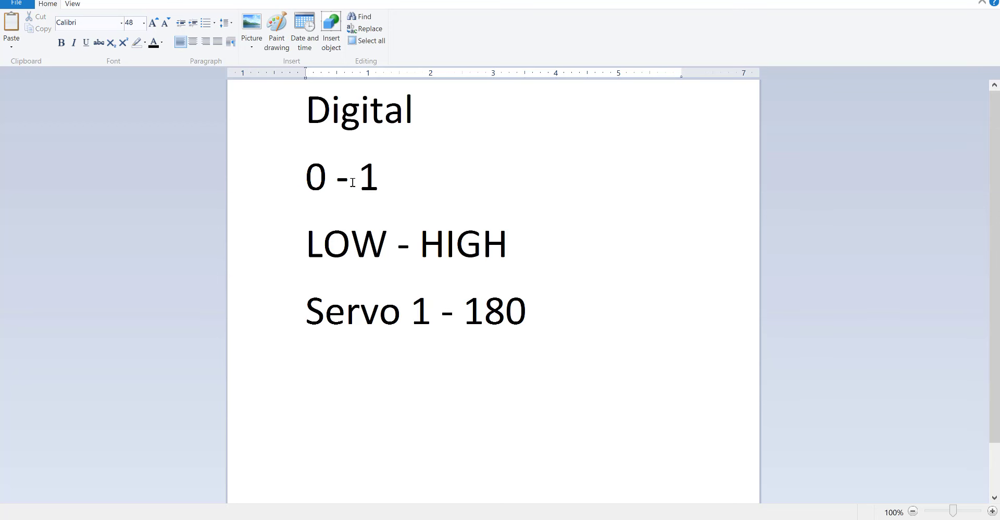
pyautogui.click(308, 177)
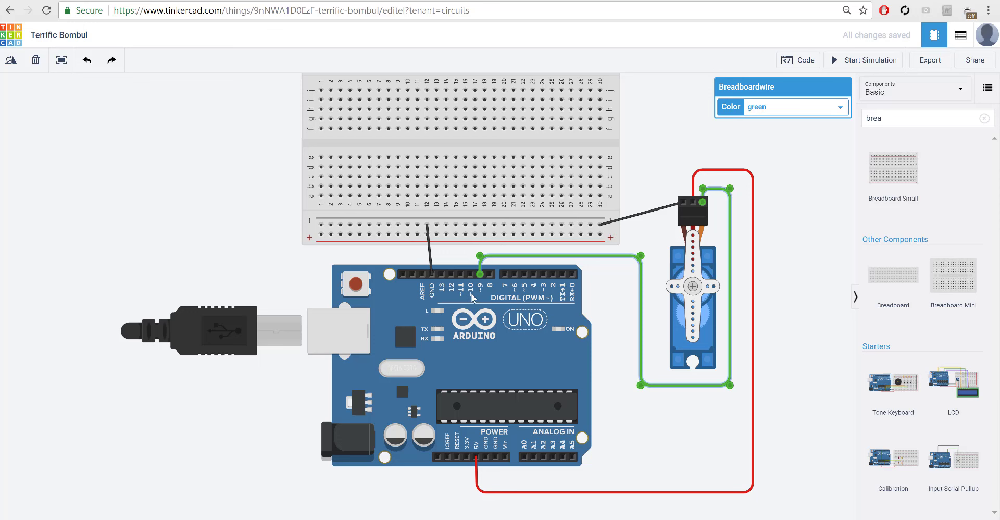
pyautogui.moveTo(514, 312)
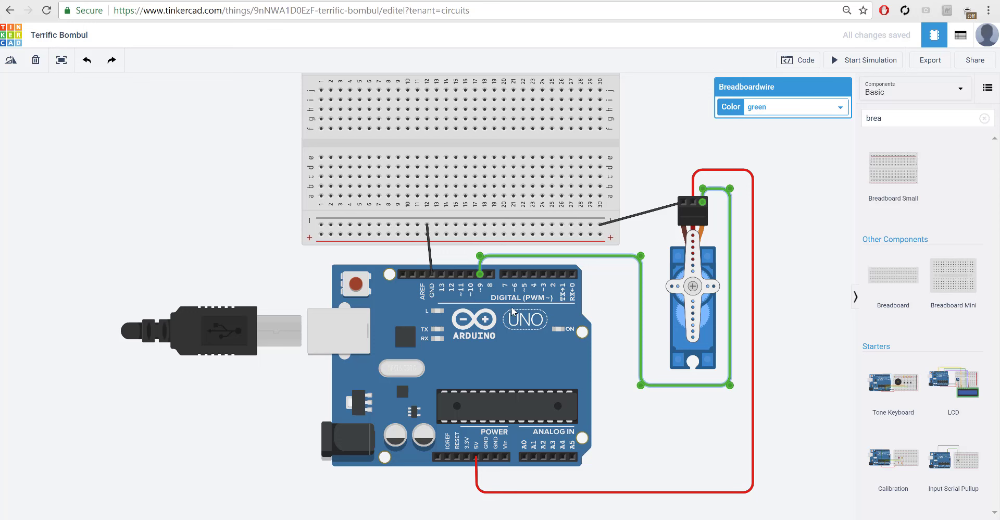
pyautogui.moveTo(513, 311)
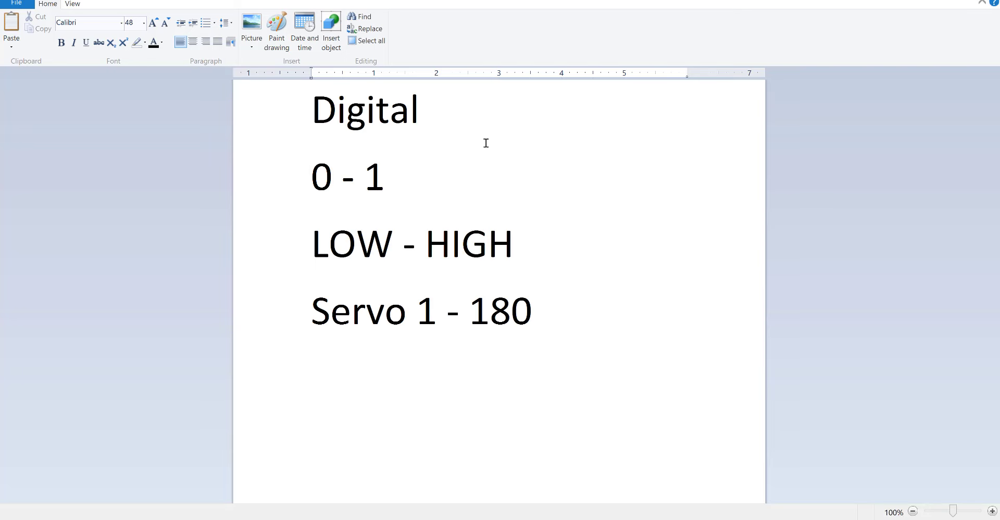
# - Type 'Pulse Width Modulation' on the new line below 'Servo 1 - 180'
pyautogui.write('P')
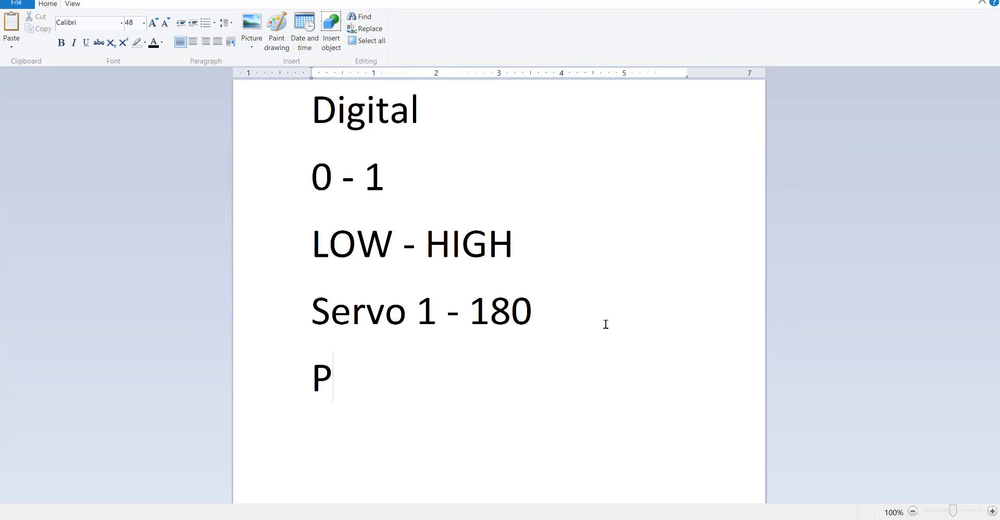
pyautogui.write('ulse Width')
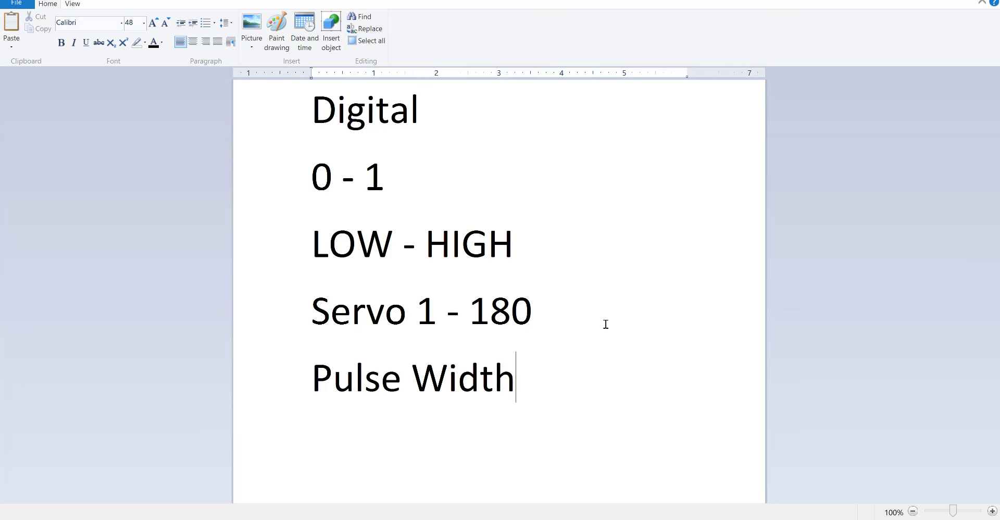
pyautogui.write('Modulatio')
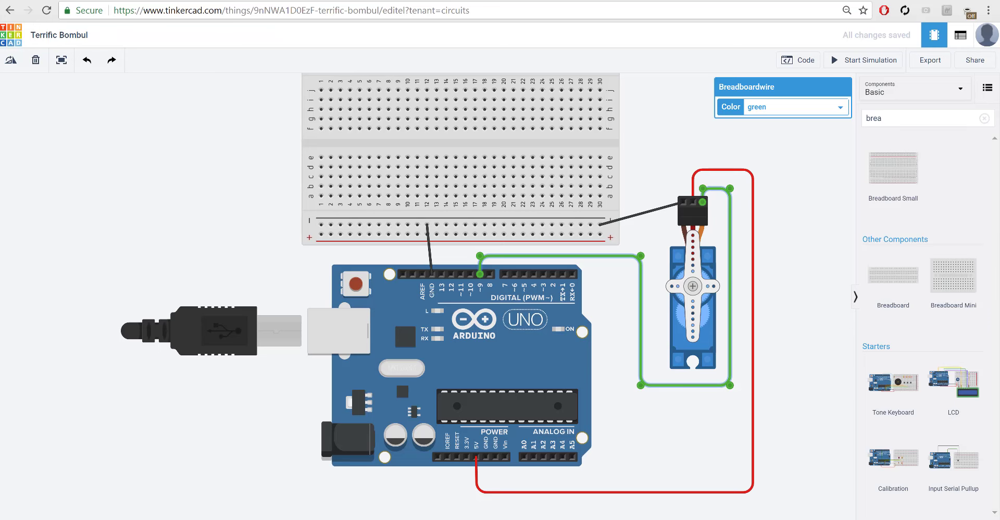
pyautogui.moveTo(464, 291)
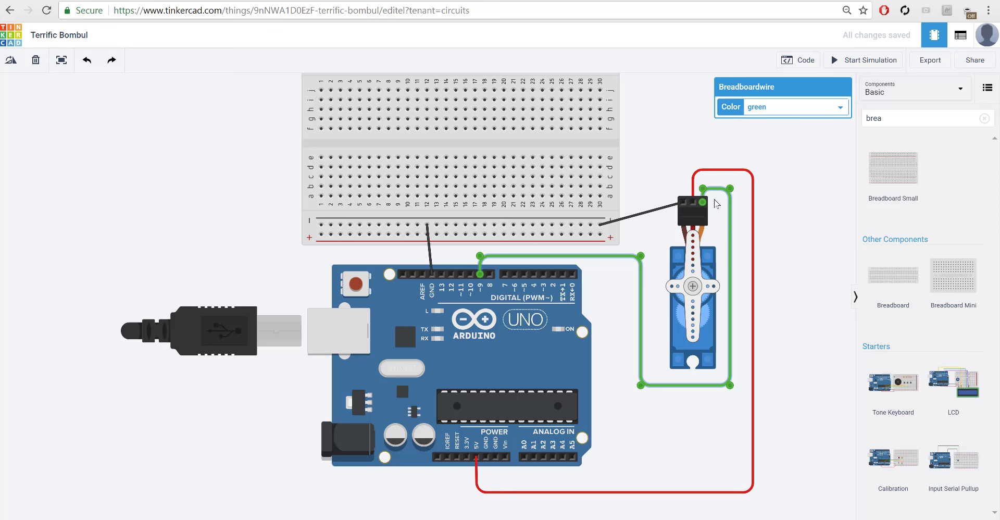
pyautogui.moveTo(617, 297)
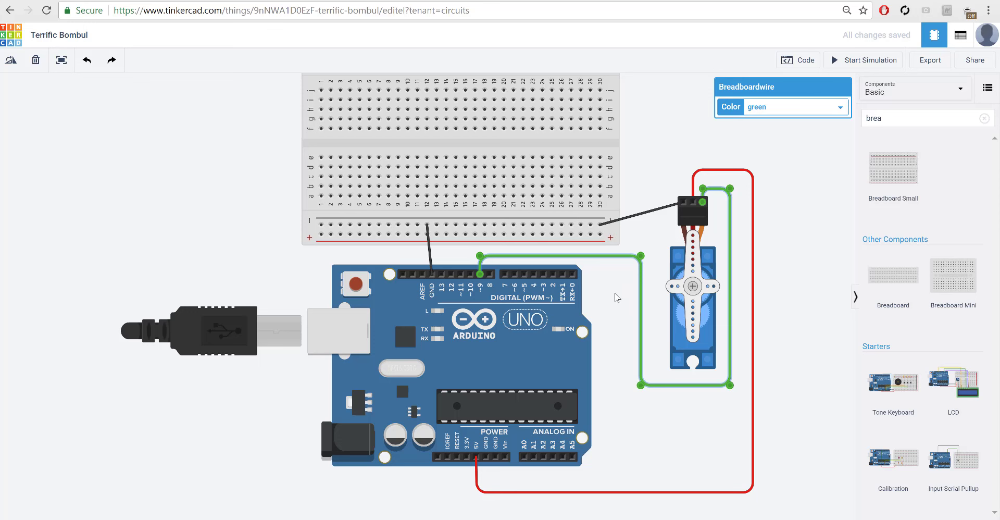
pyautogui.moveTo(648, 283)
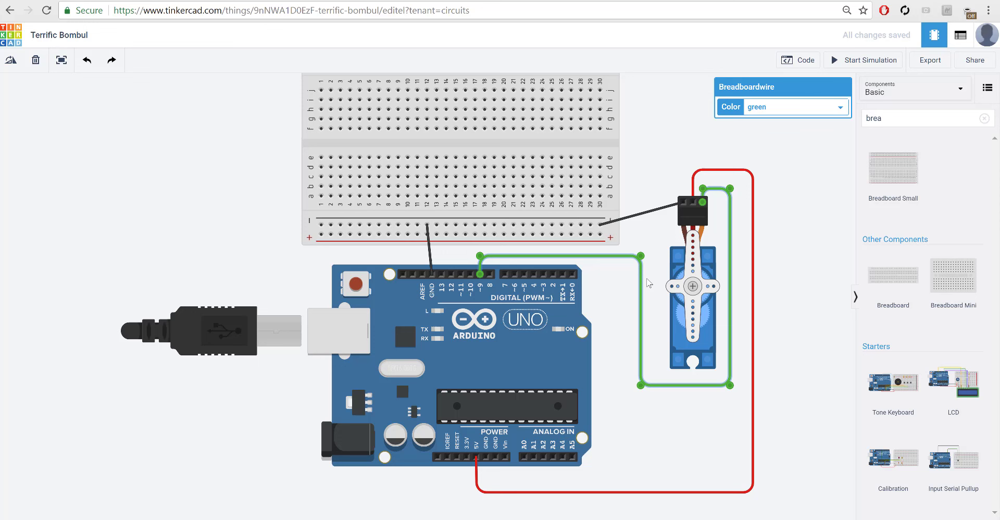
pyautogui.moveTo(471, 268)
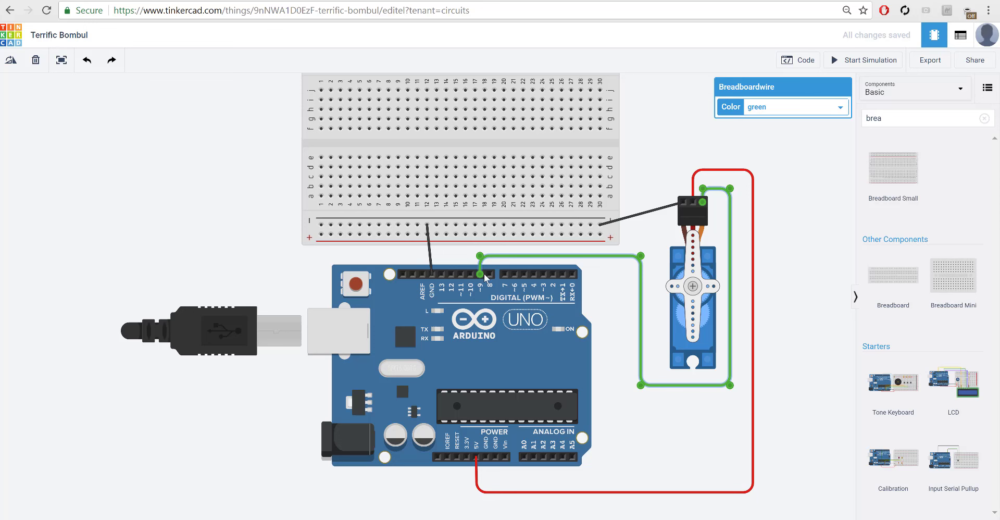
pyautogui.moveTo(497, 335)
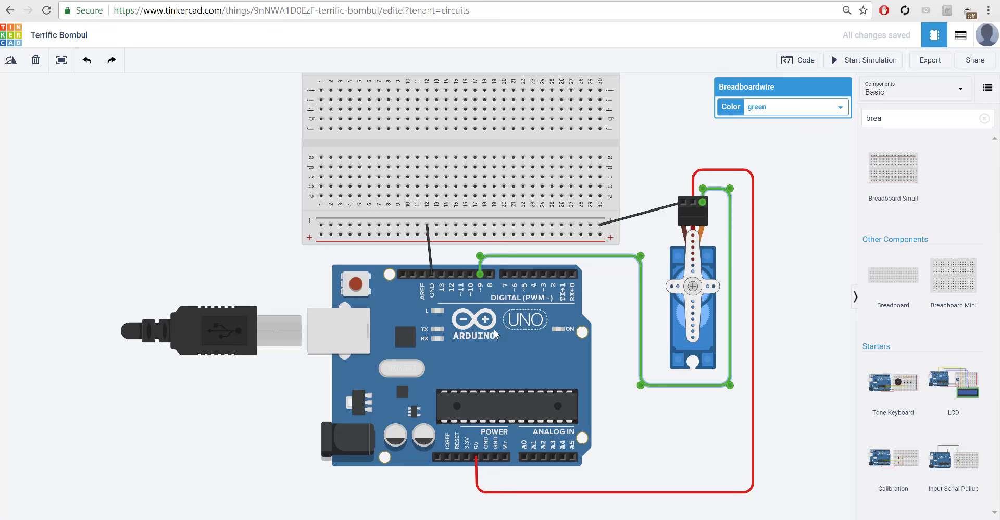
pyautogui.moveTo(497, 334)
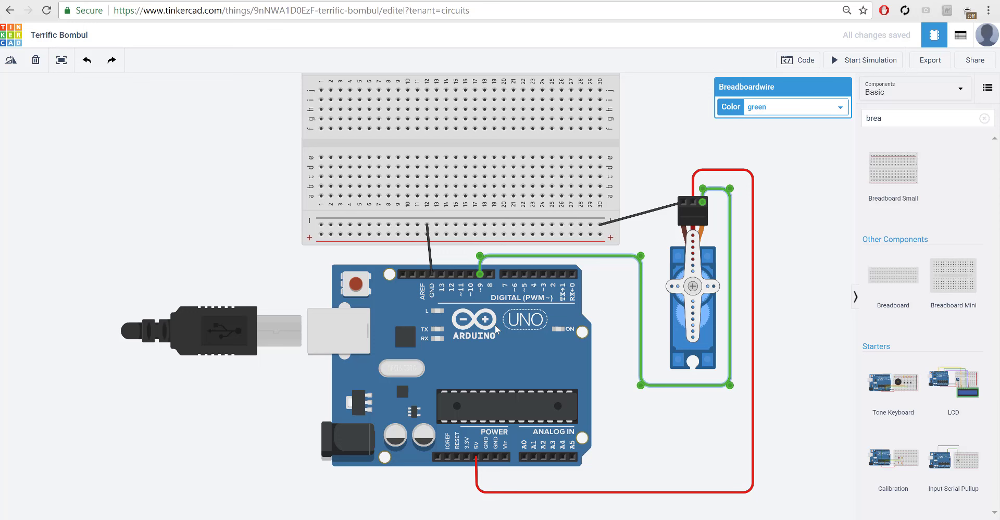
pyautogui.moveTo(497, 330)
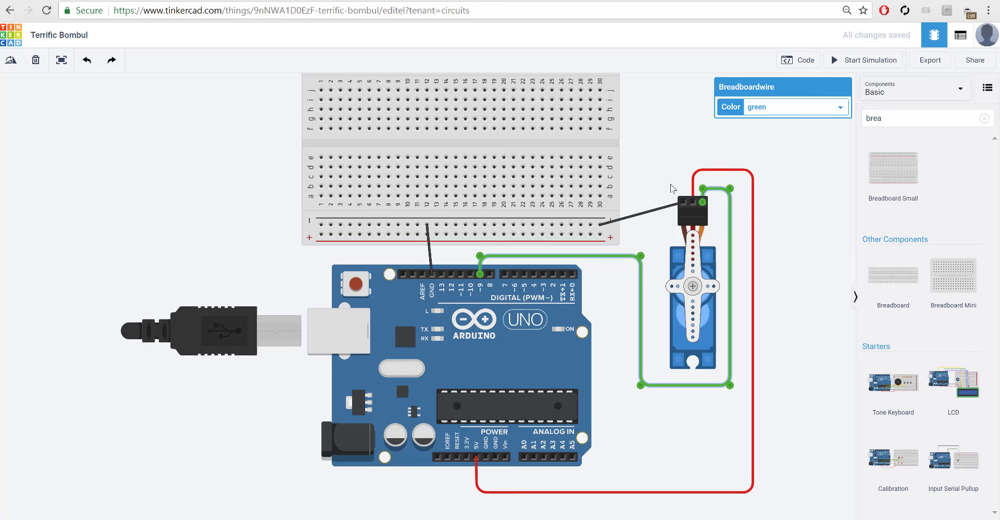
# - Open the Arduino's block code editor
pyautogui.click(798, 59)
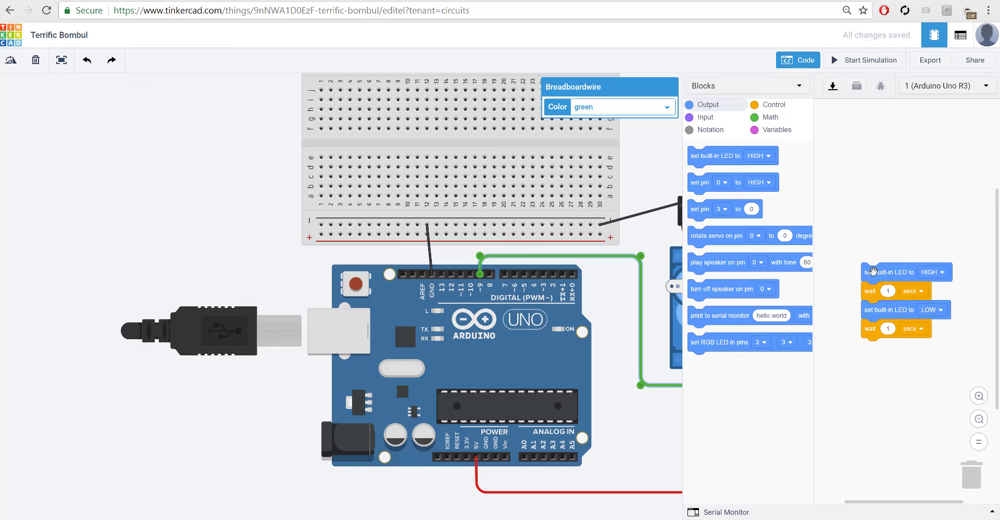
pyautogui.moveTo(760, 361)
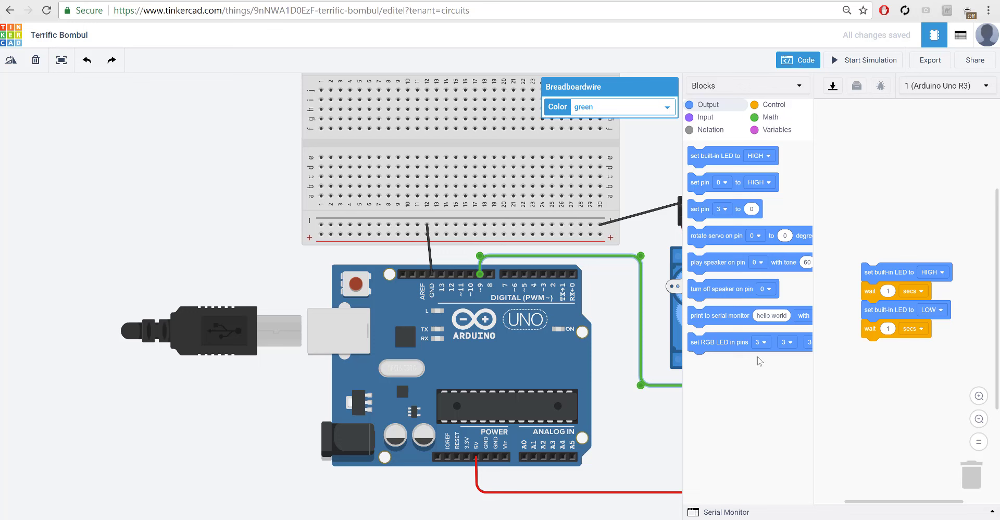
pyautogui.moveTo(914, 255)
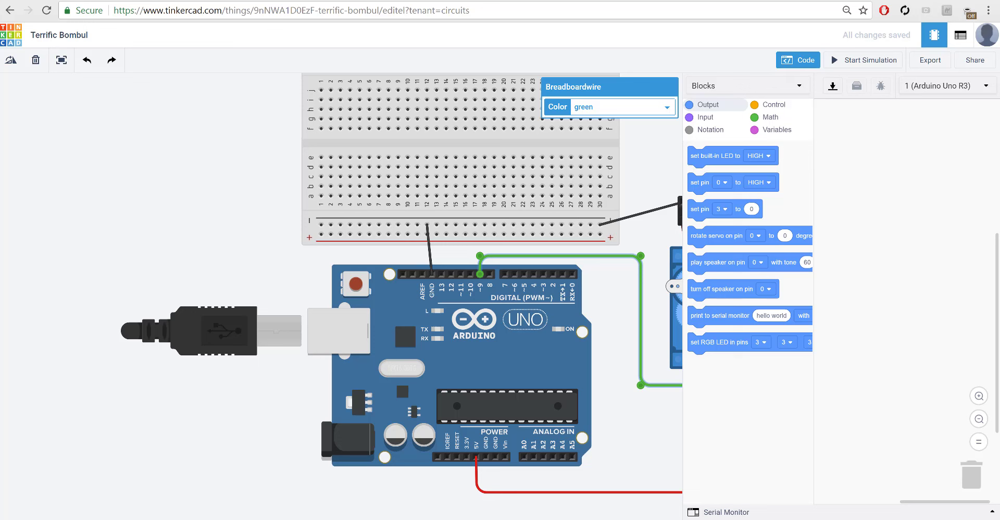
pyautogui.moveTo(206, 326)
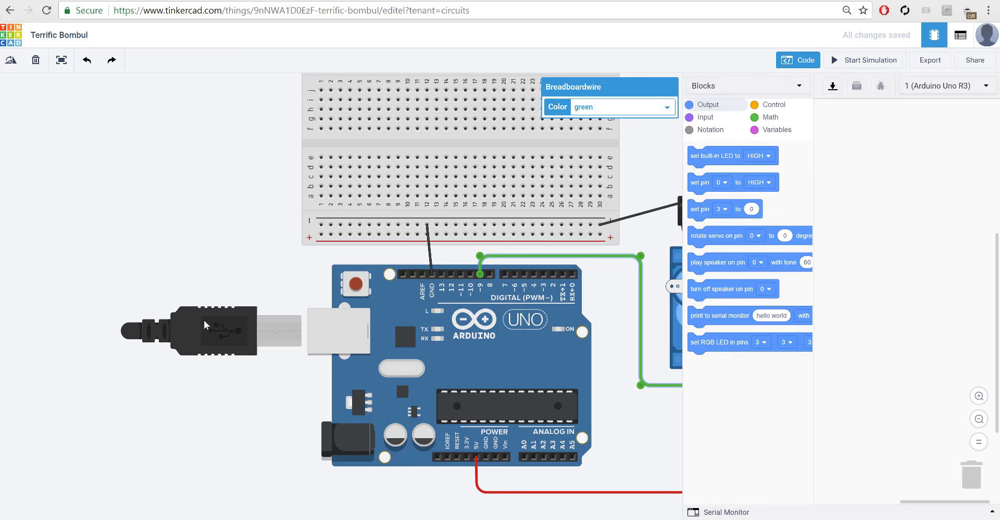
pyautogui.moveTo(777, 134)
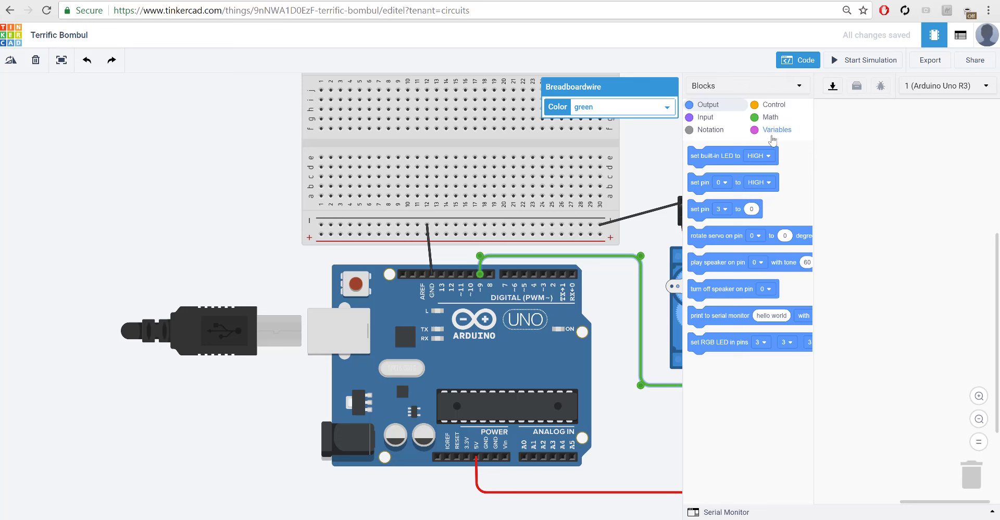
# - Create a new variable named 'position' from the Variables blocks
pyautogui.click(777, 130)
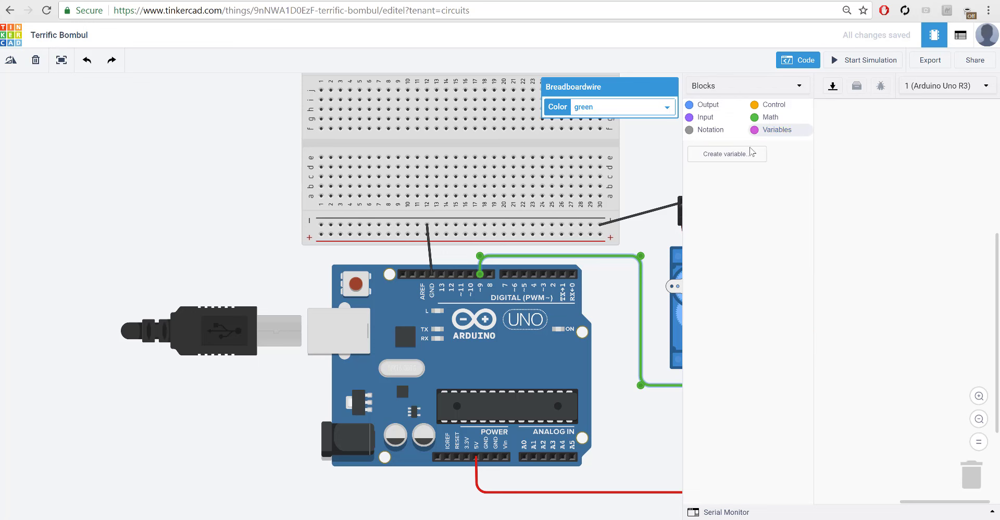
pyautogui.click(725, 153)
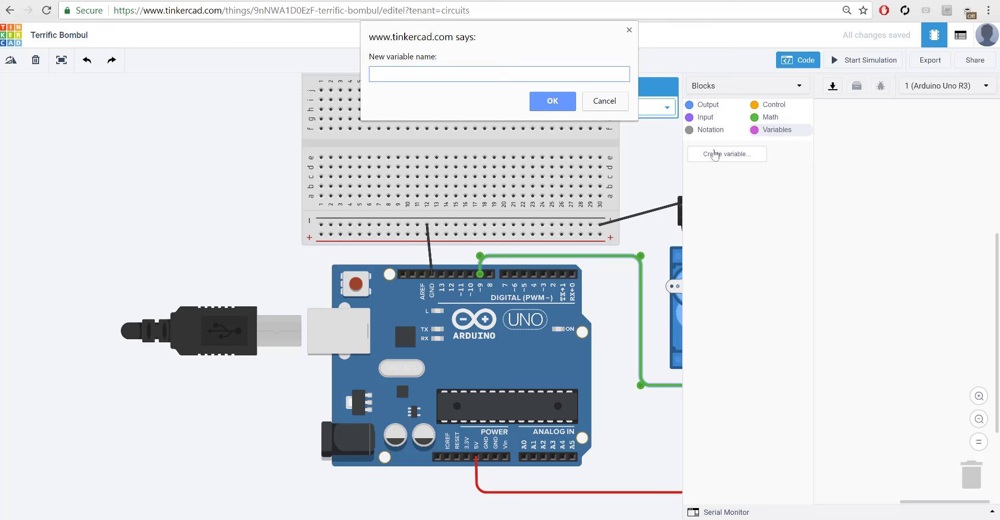
pyautogui.write('position')
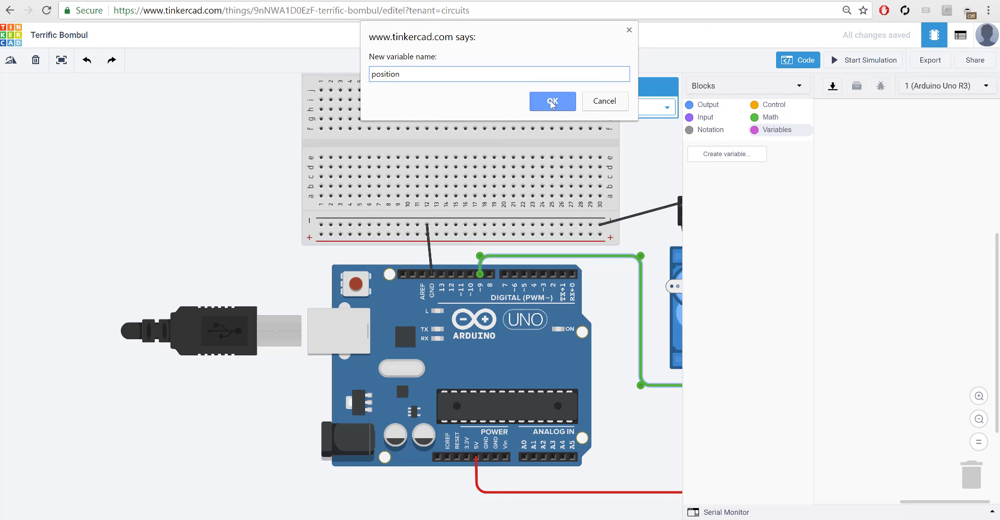
pyautogui.click(551, 101)
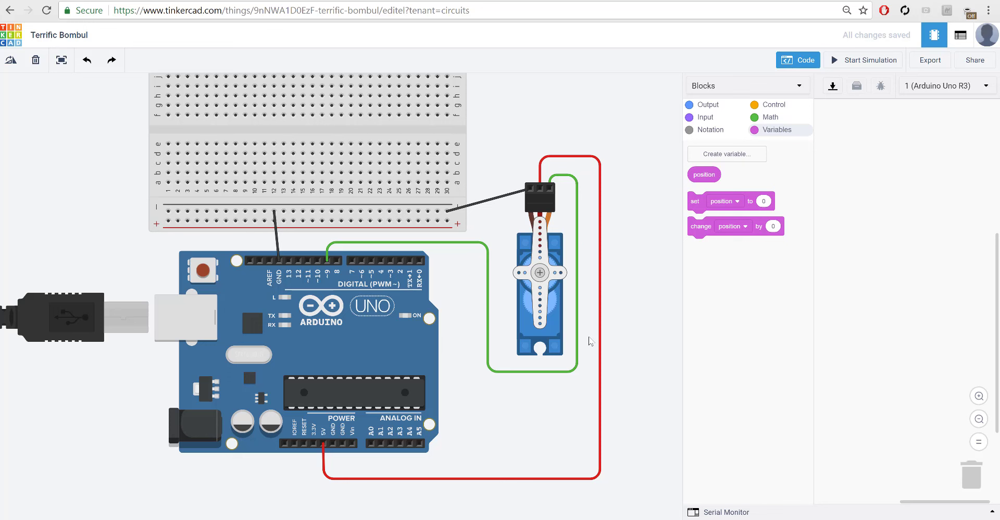
pyautogui.moveTo(560, 331)
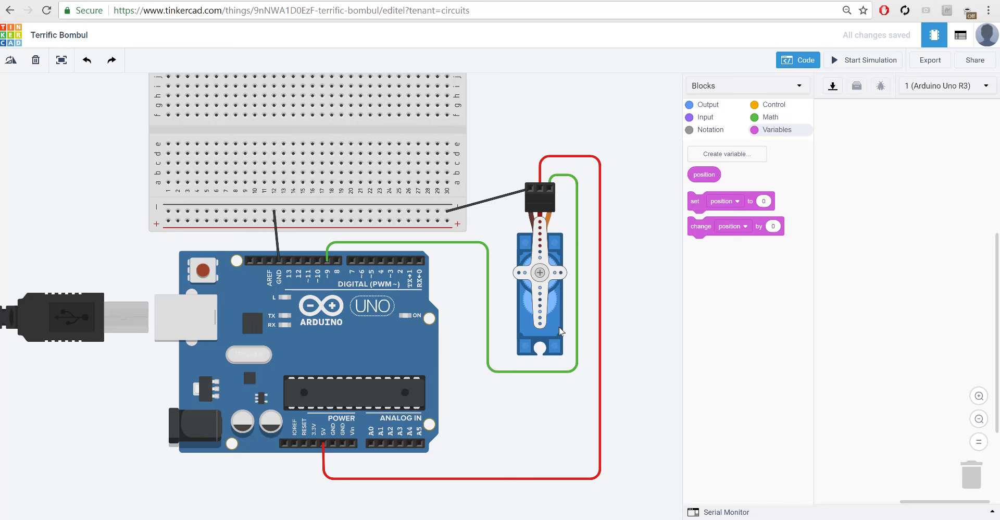
pyautogui.moveTo(558, 308)
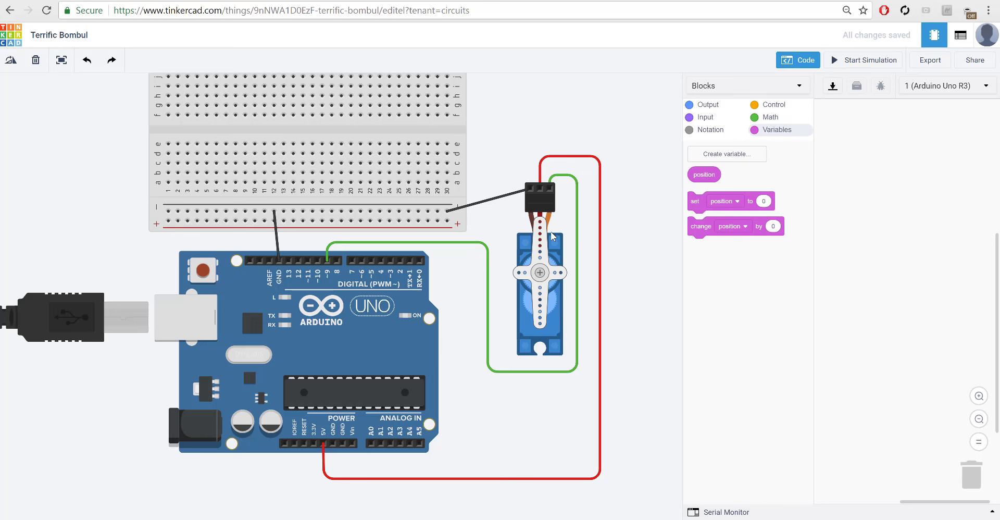
pyautogui.moveTo(555, 245)
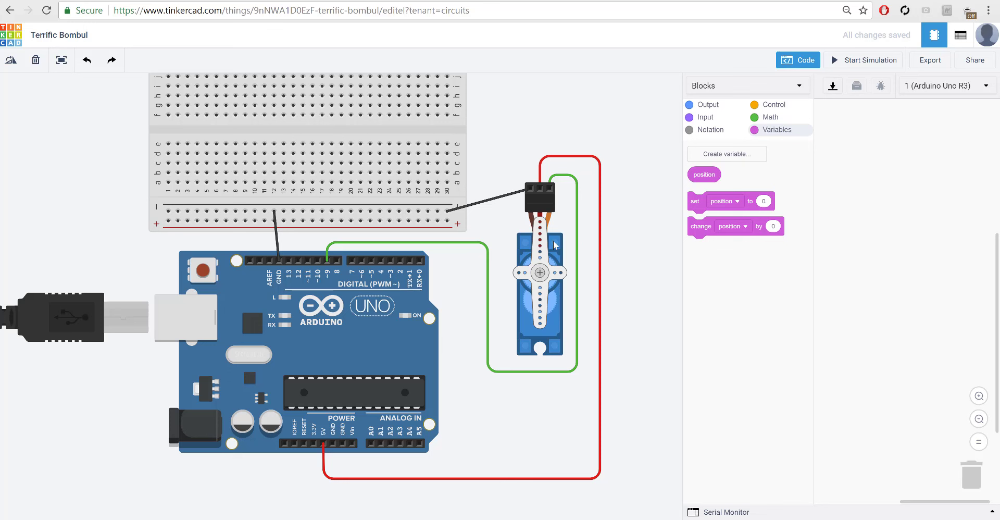
pyautogui.moveTo(636, 252)
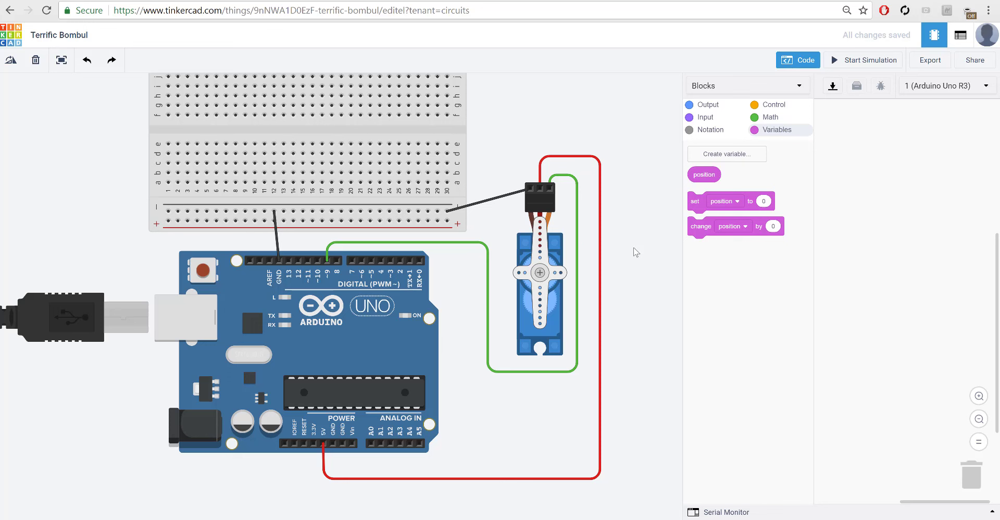
pyautogui.moveTo(625, 256)
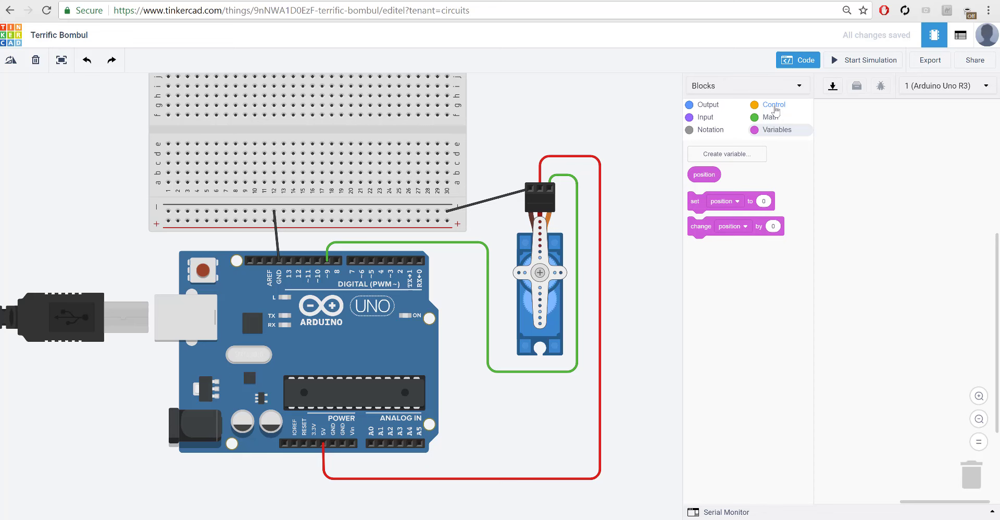
# - Put a rotate servo block inside the count loop and make it count with position
pyautogui.click(775, 105)
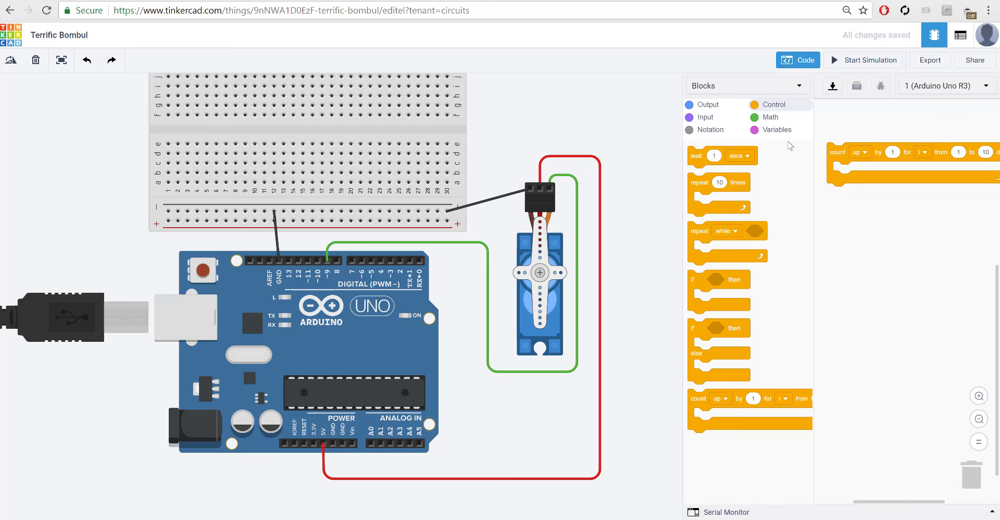
pyautogui.click(708, 105)
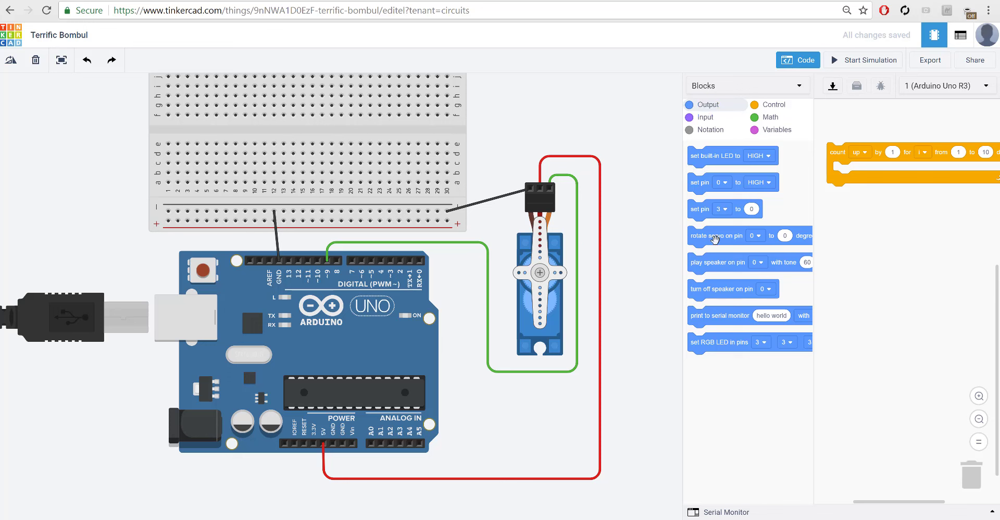
pyautogui.moveTo(722, 256)
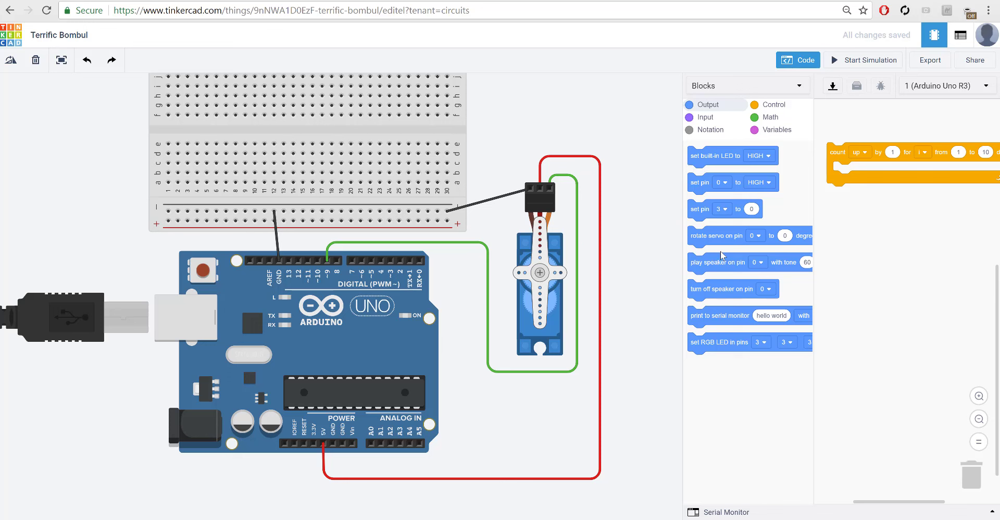
pyautogui.moveTo(716, 243)
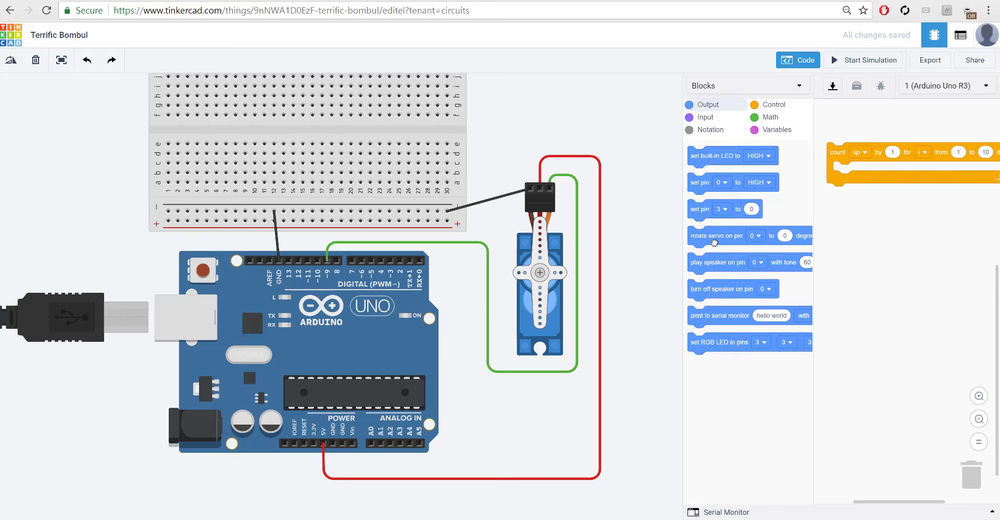
pyautogui.moveTo(716, 235); pyautogui.dragTo(833, 193)
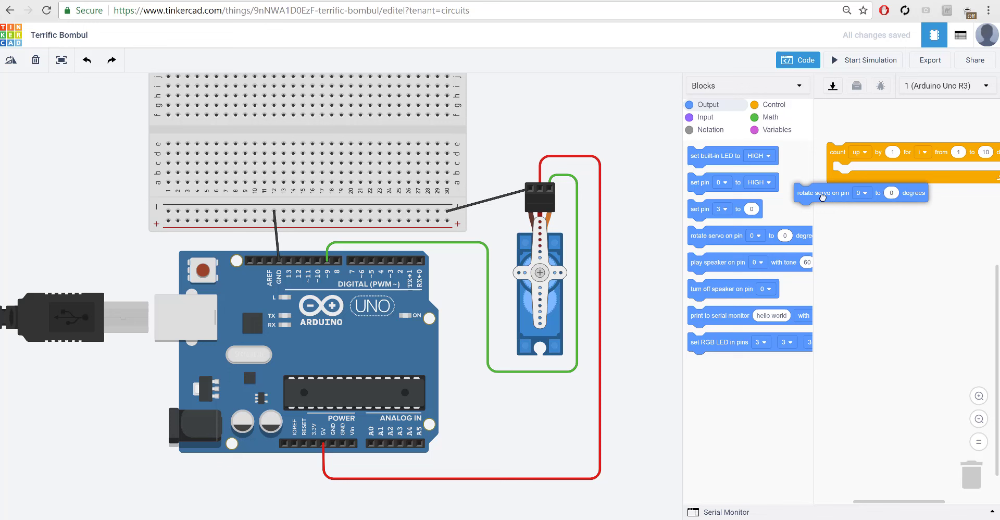
pyautogui.moveTo(824, 192); pyautogui.dragTo(861, 170)
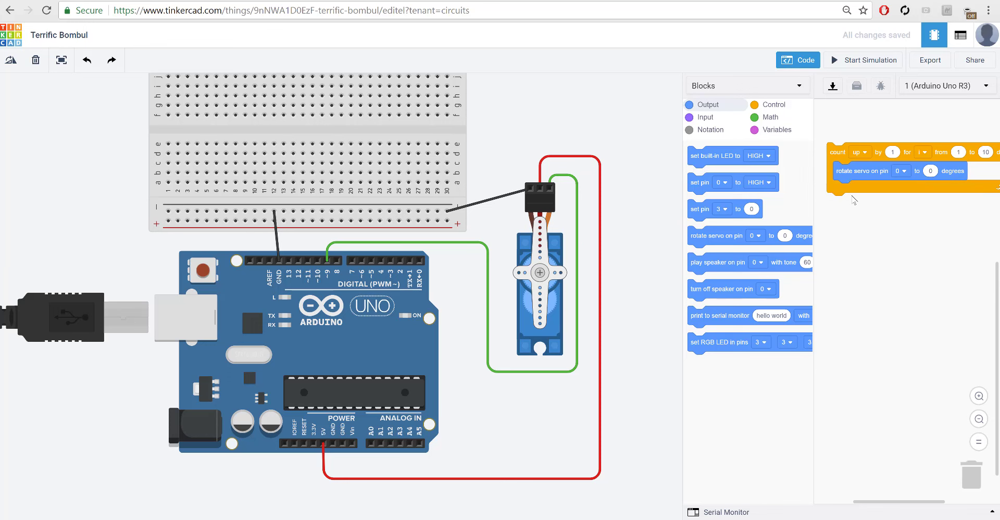
pyautogui.moveTo(699, 239)
pyautogui.write('179')
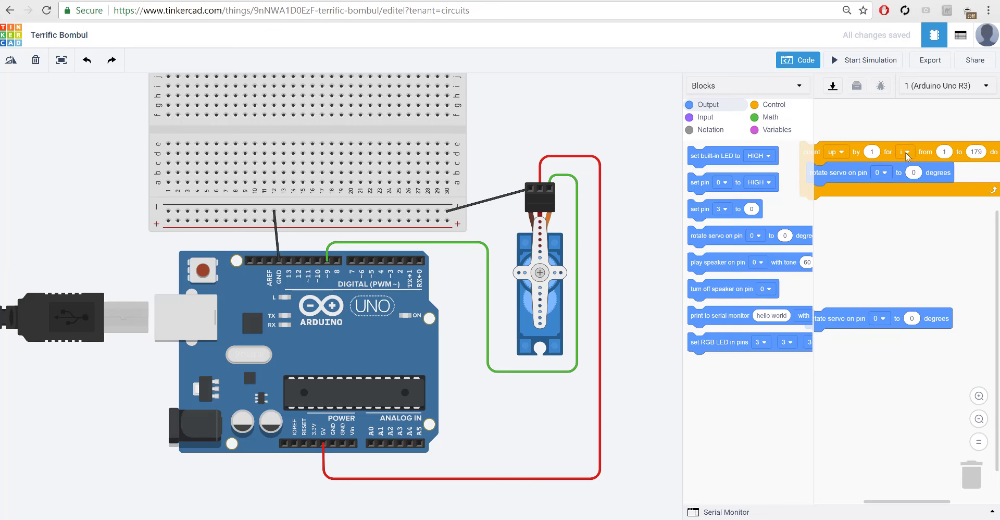
pyautogui.click(906, 152)
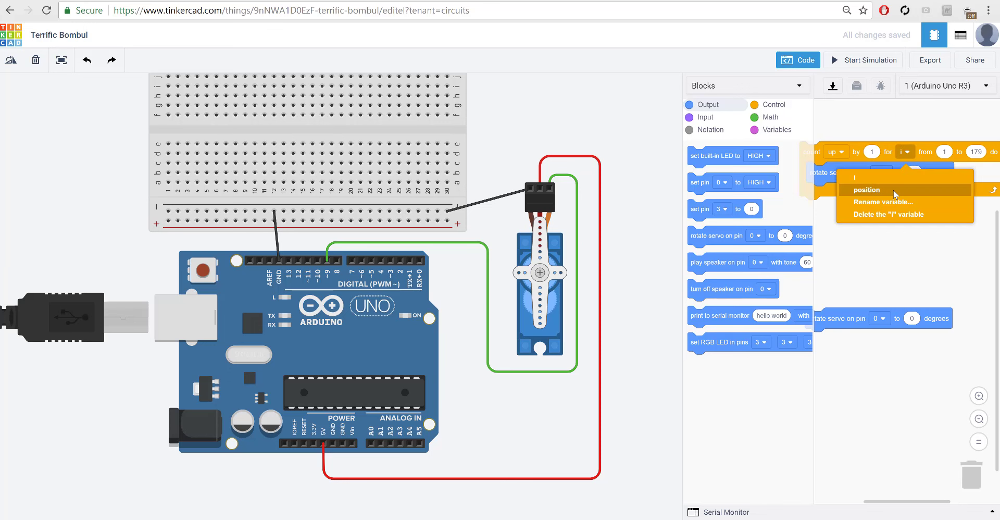
pyautogui.click(866, 190)
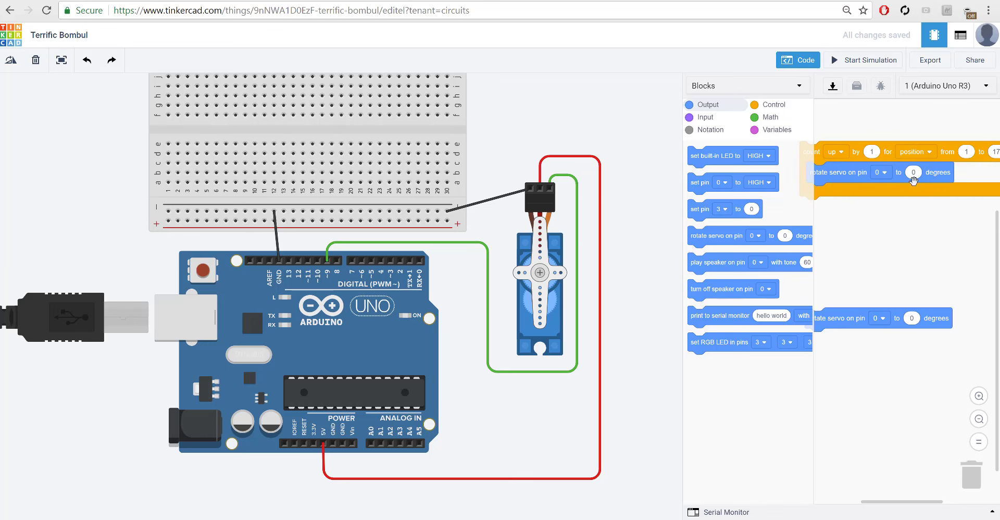
pyautogui.moveTo(904, 231)
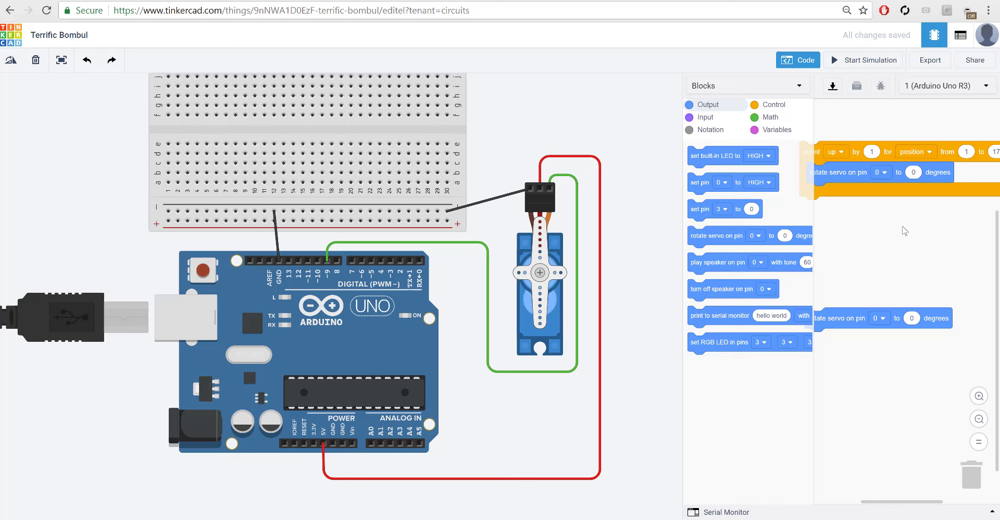
pyautogui.moveTo(849, 160)
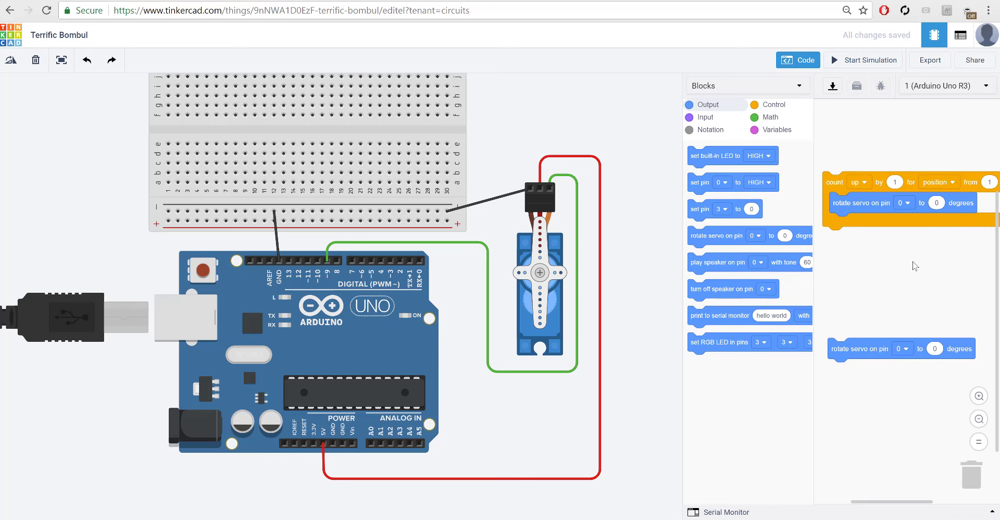
# - Add 'set position to 0' above the loop and choose servo pin 9
pyautogui.click(777, 130)
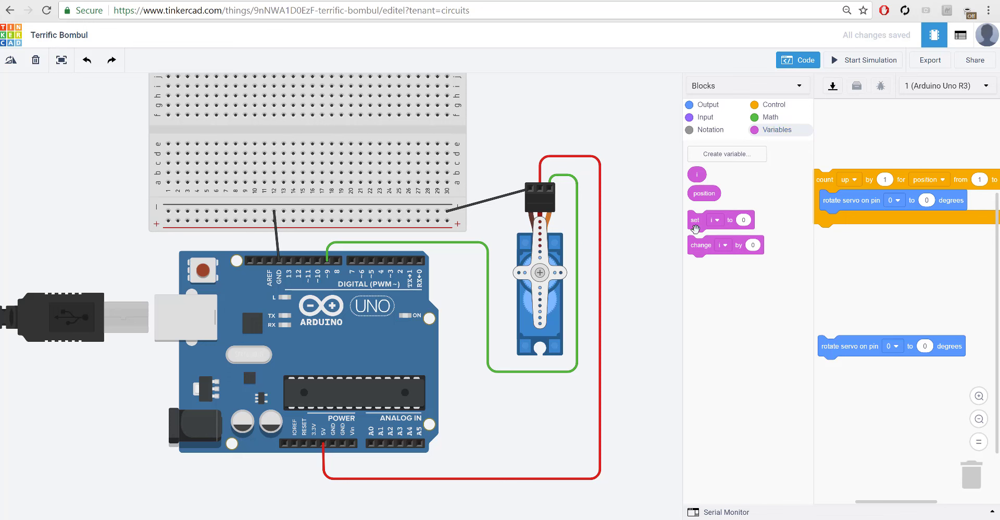
pyautogui.moveTo(721, 220); pyautogui.dragTo(839, 162)
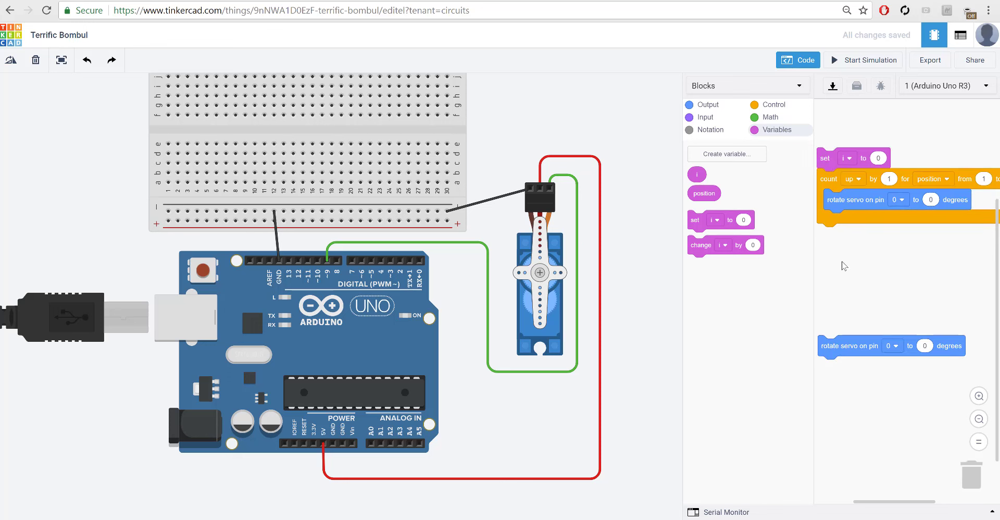
pyautogui.click(849, 159)
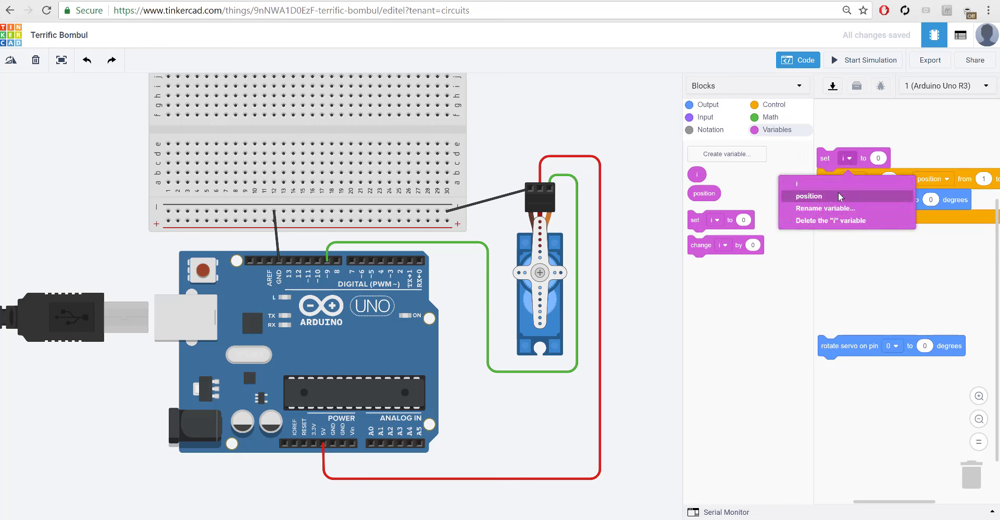
pyautogui.click(808, 196)
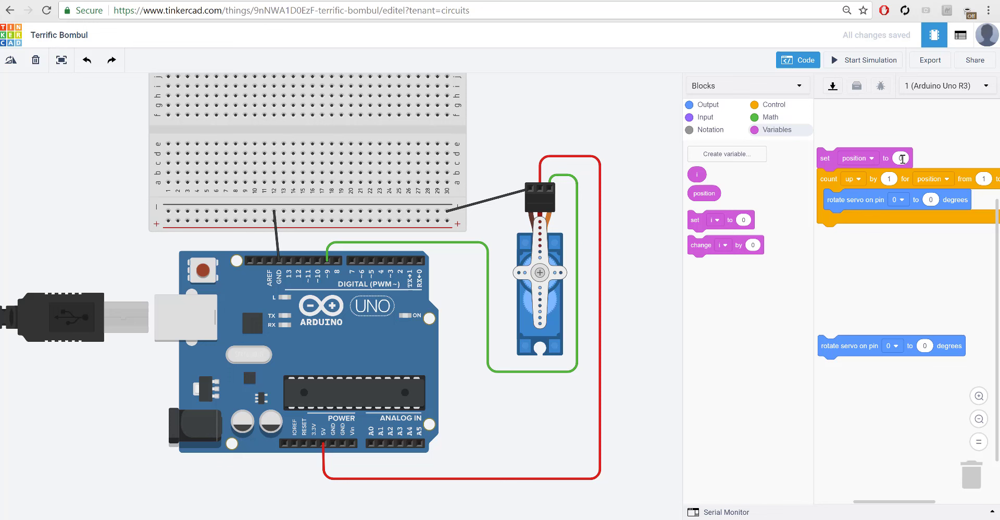
pyautogui.click(888, 178)
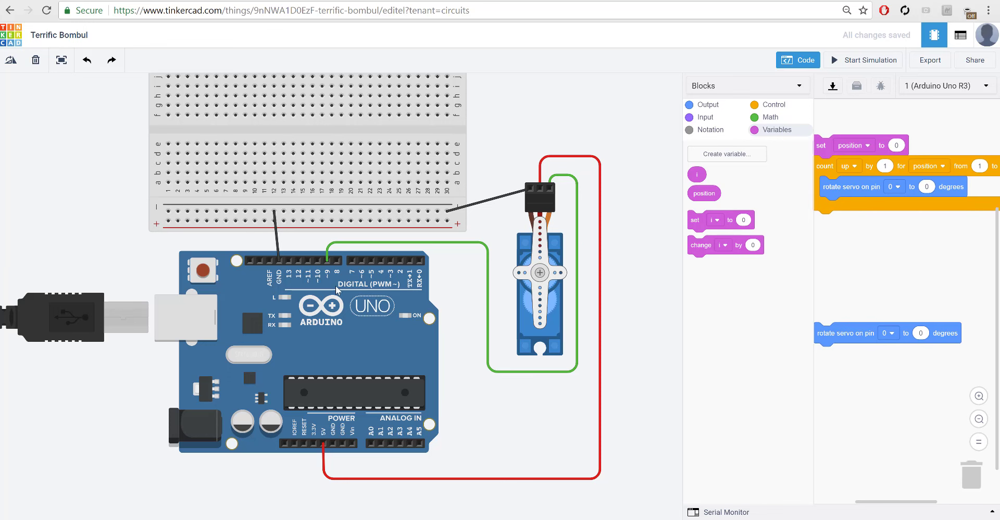
pyautogui.click(891, 186)
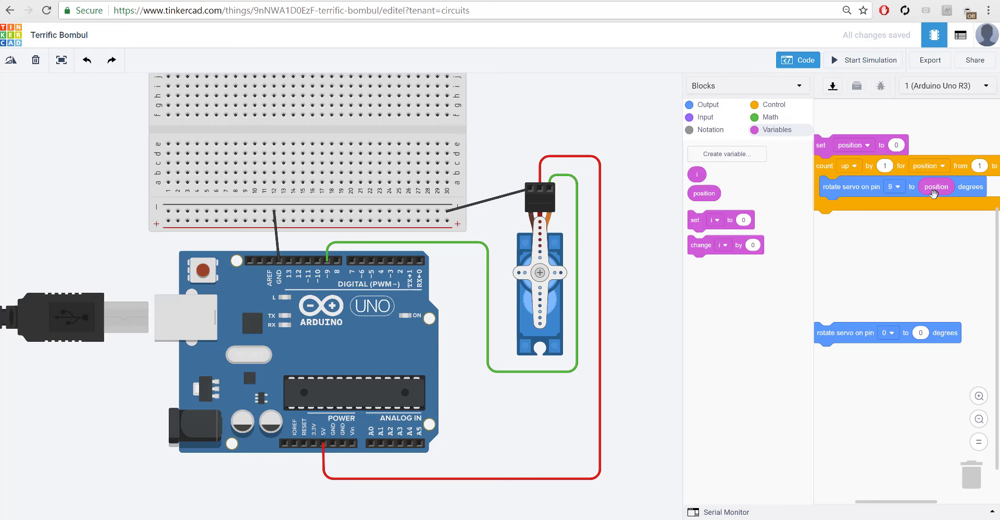
# - Add a 20 millisecond wait after the servo move inside the loop
pyautogui.click(775, 105)
pyautogui.write('20')
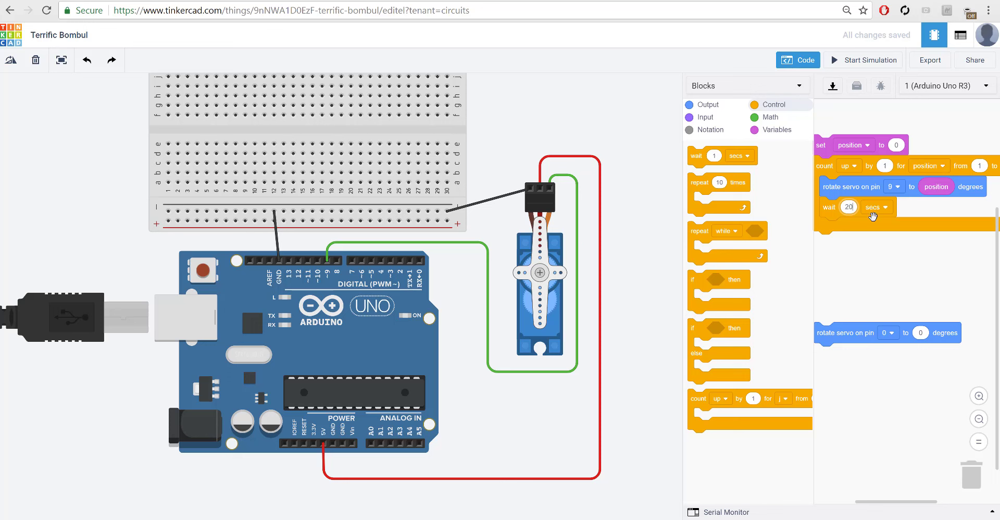
pyautogui.click(882, 207)
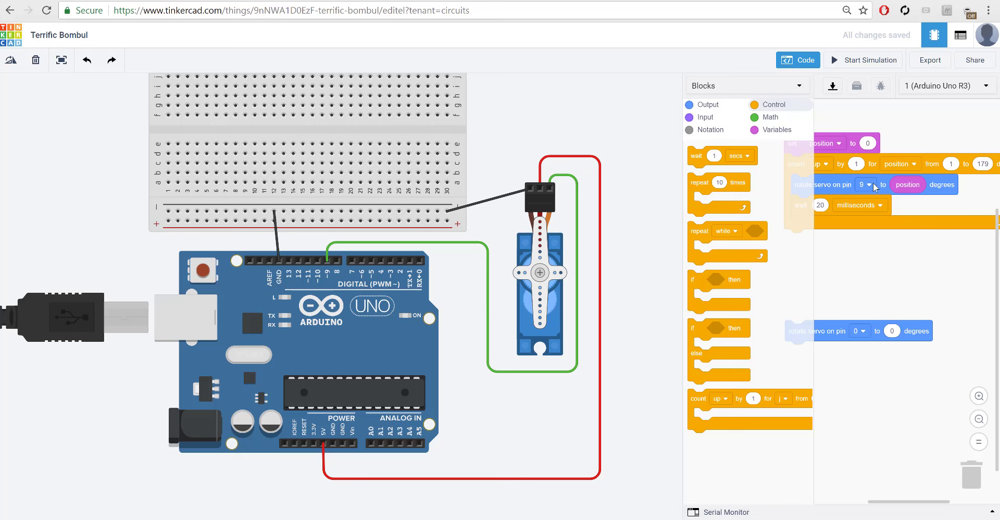
pyautogui.moveTo(927, 219)
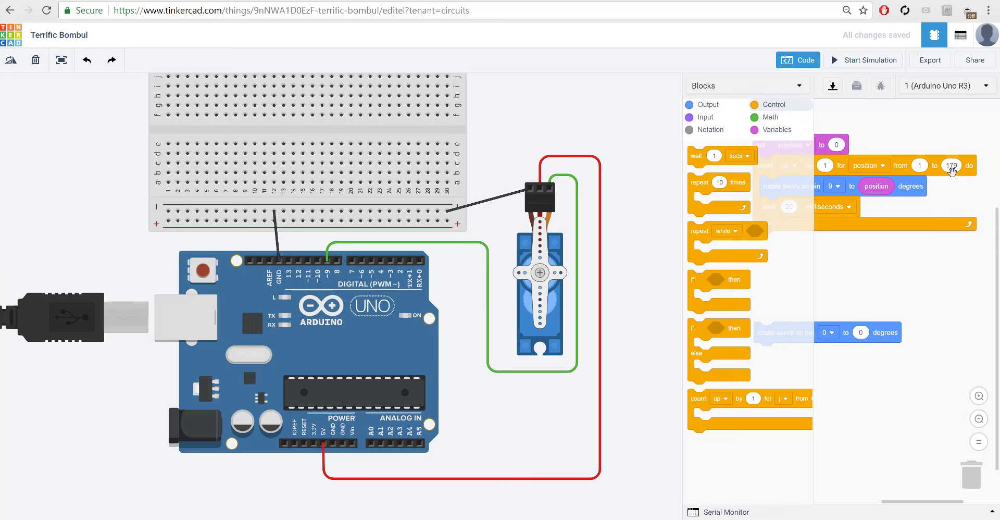
pyautogui.moveTo(947, 198)
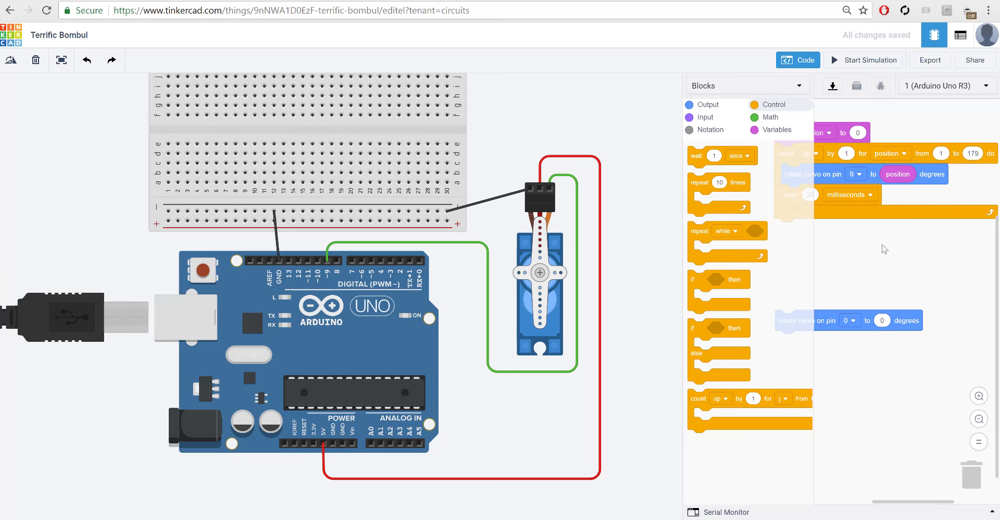
pyautogui.moveTo(869, 244)
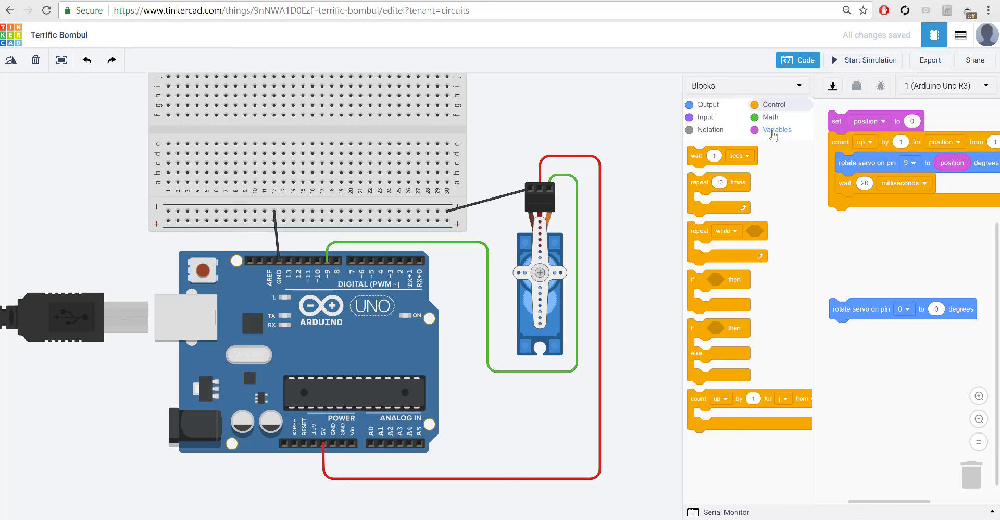
pyautogui.moveTo(772, 135)
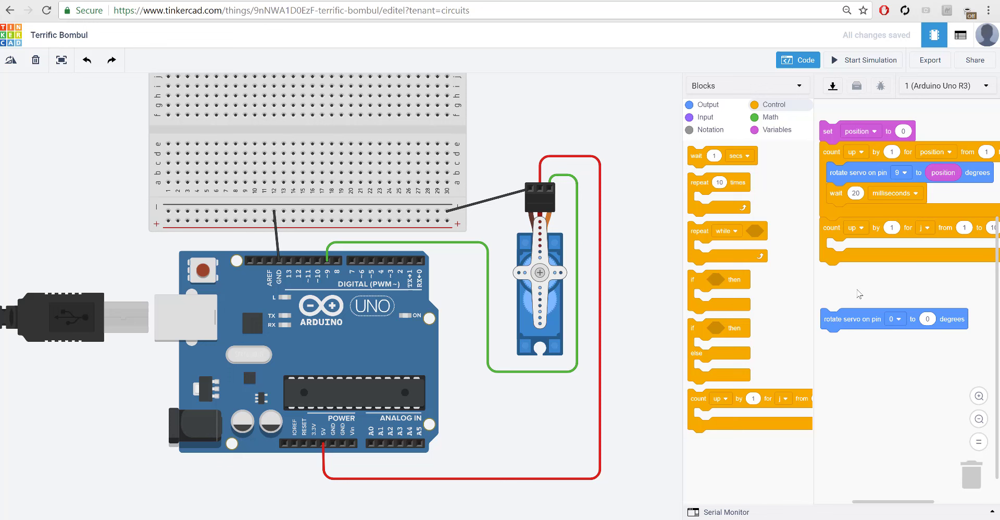
# - Make the second loop count position down from 179 to 1, rotating the pin 9 servo to position
pyautogui.click(855, 230)
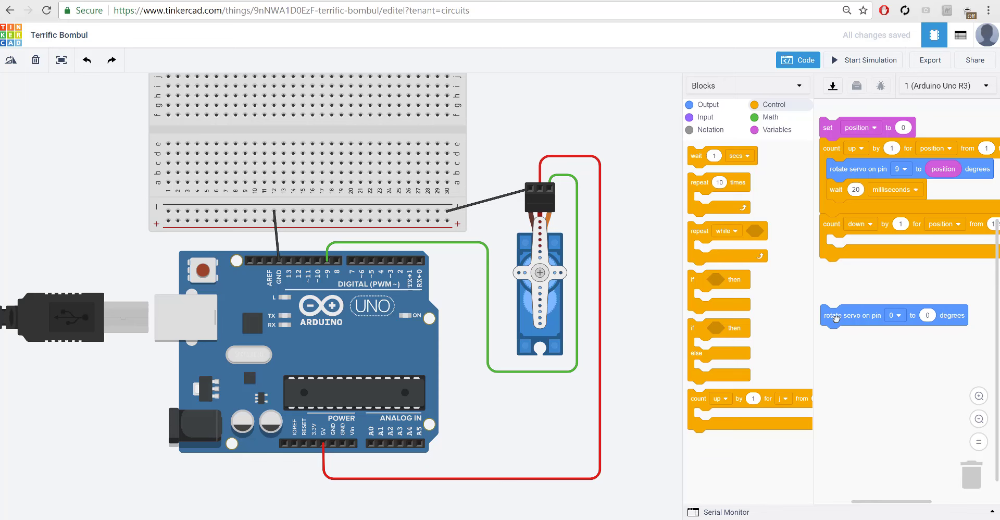
pyautogui.click(895, 238)
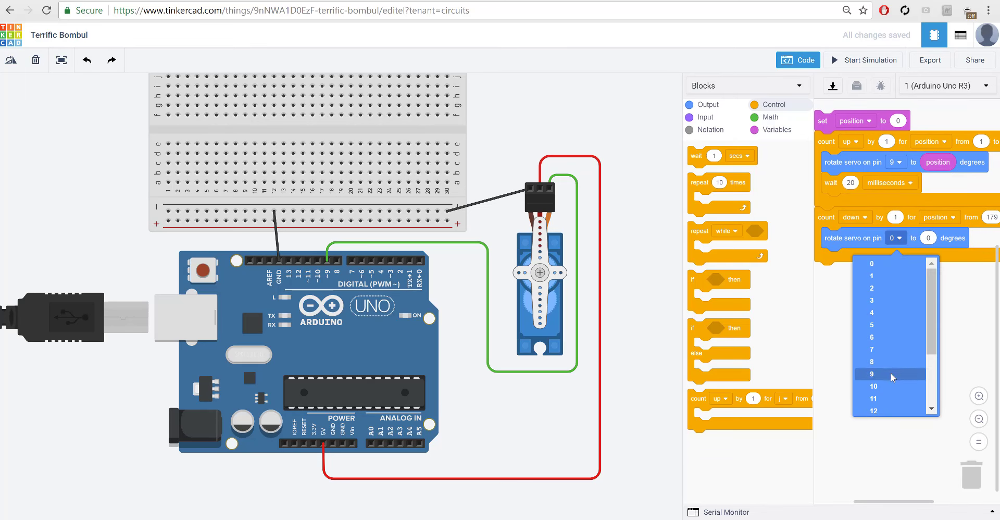
pyautogui.click(873, 375)
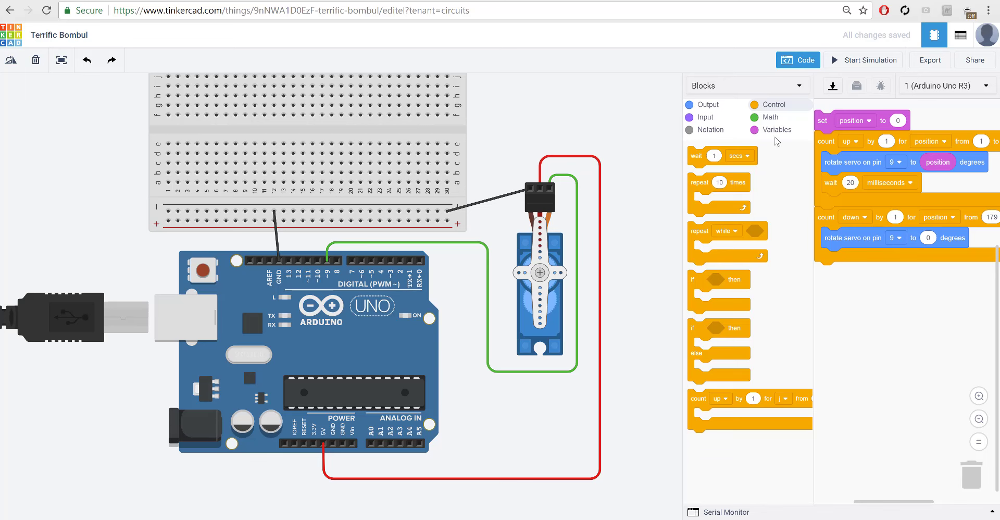
pyautogui.click(777, 130)
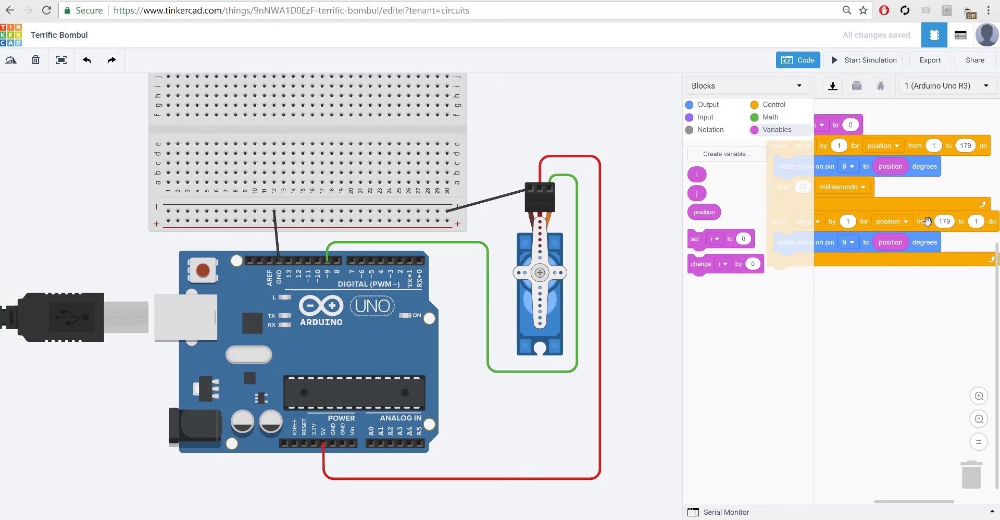
pyautogui.moveTo(877, 227)
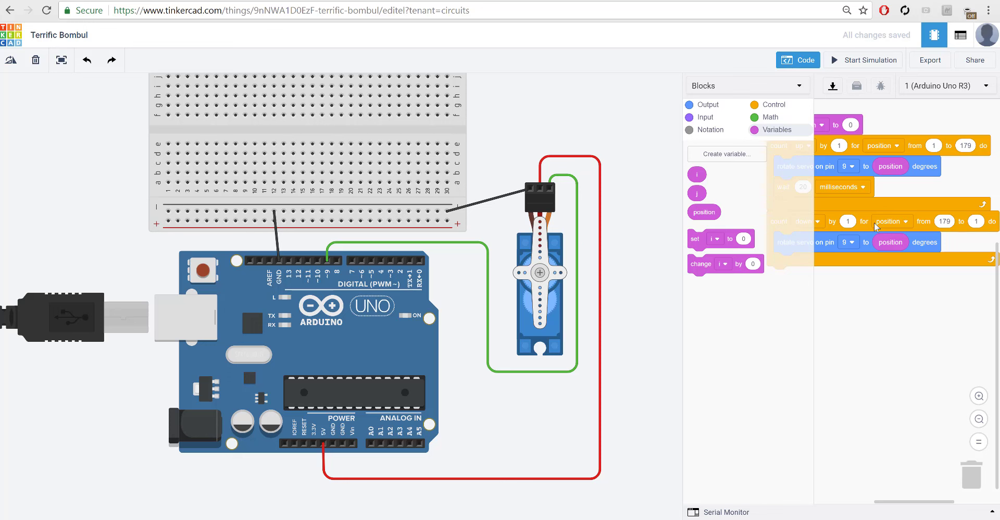
pyautogui.moveTo(898, 257)
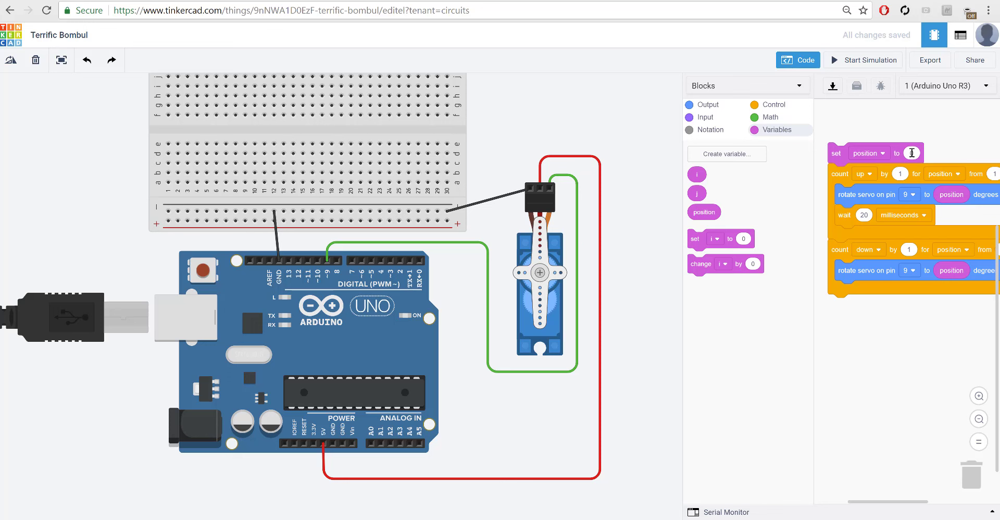
pyautogui.write('0')
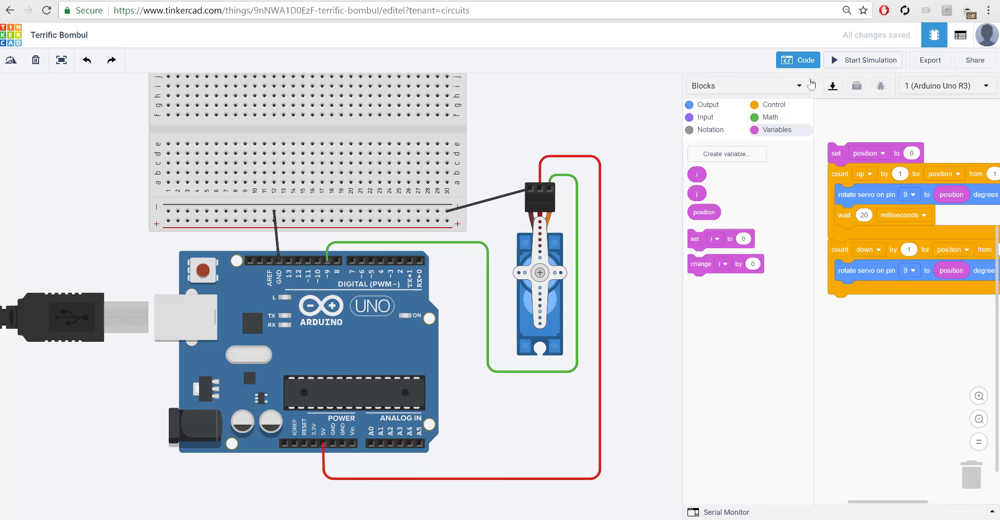
# - Start the simulation to watch the servo arm sweep, then stop it
pyautogui.click(863, 59)
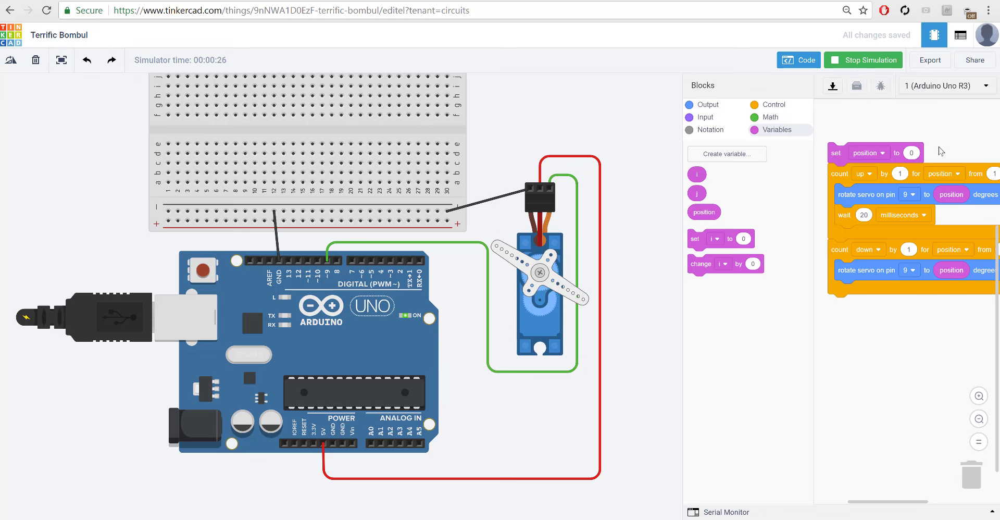
pyautogui.click(864, 59)
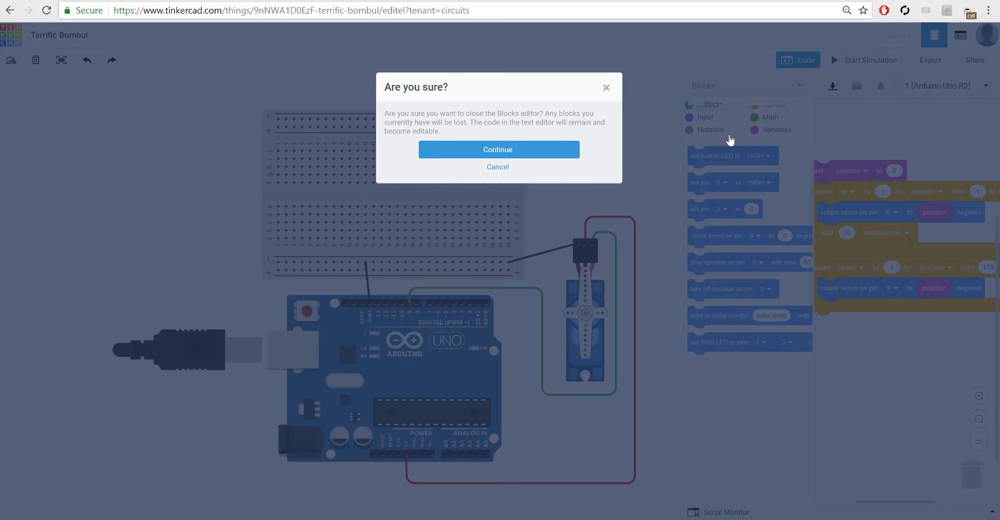
pyautogui.moveTo(413, 115)
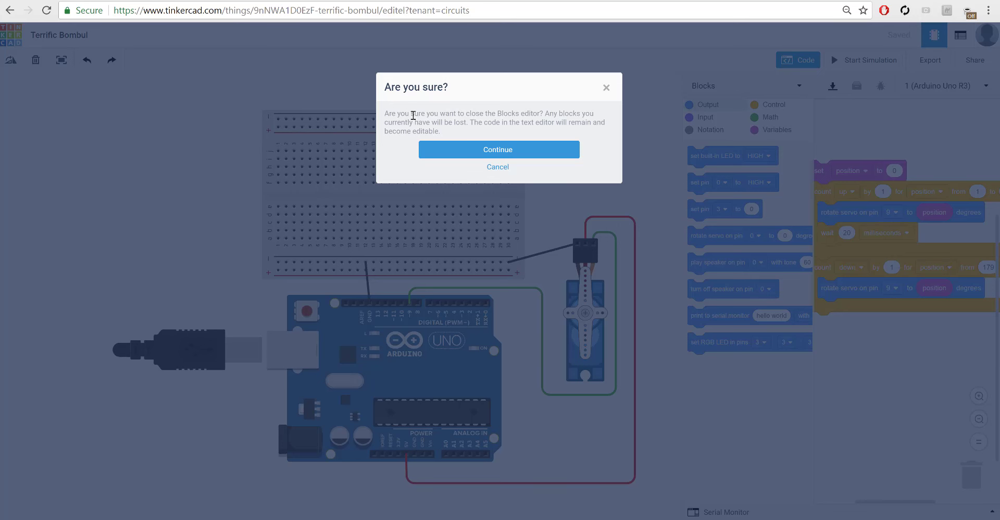
# - Switch the code editor from Blocks to Text, confirm Continue, and edit the generated code
pyautogui.moveTo(413, 113); pyautogui.dragTo(466, 122)
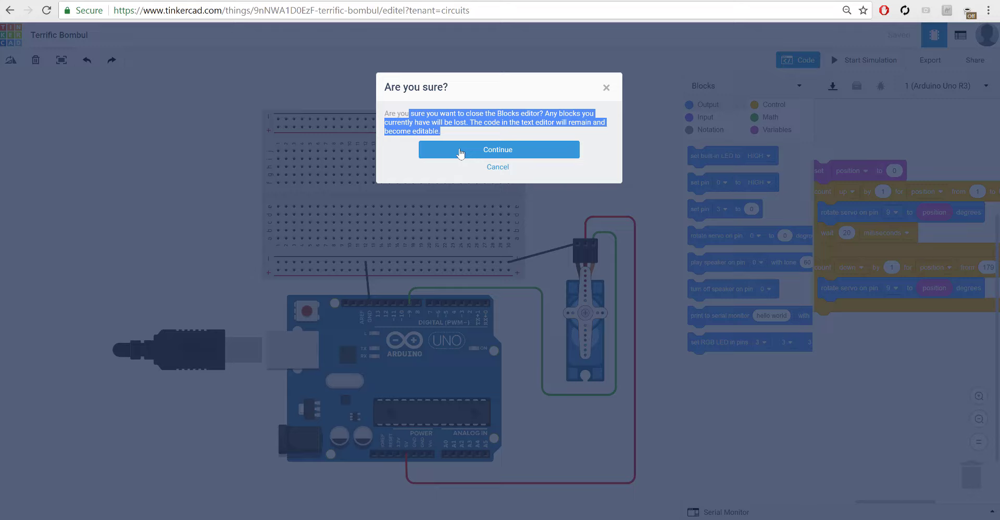
pyautogui.click(497, 150)
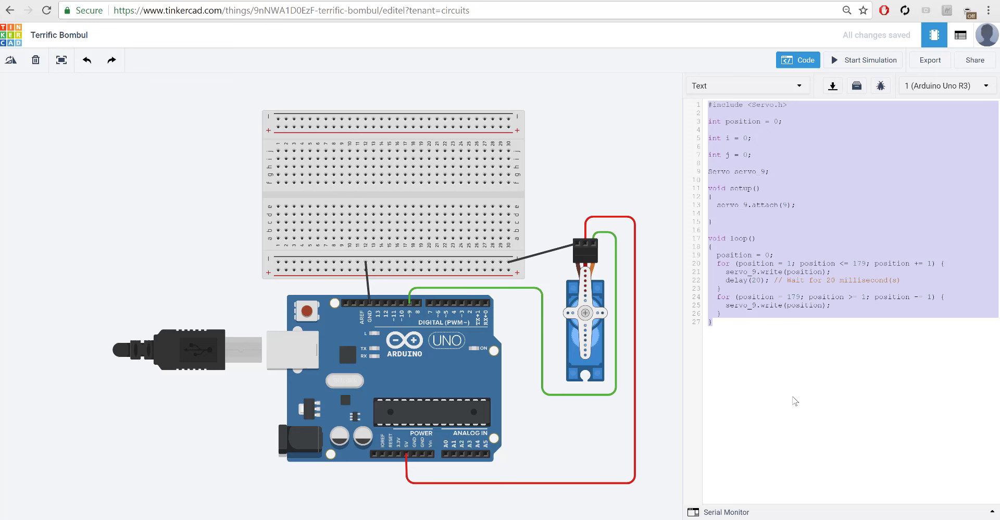
pyautogui.moveTo(791, 380)
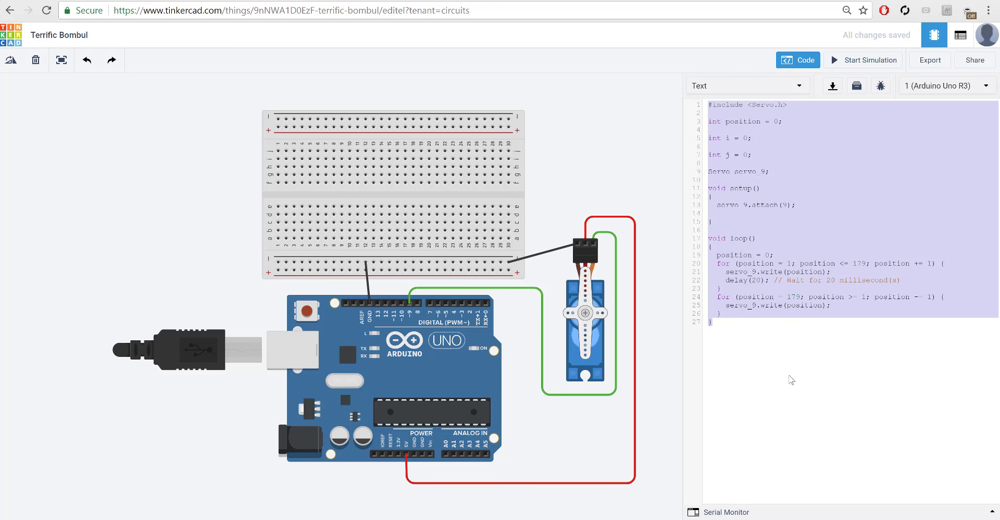
pyautogui.moveTo(793, 378)
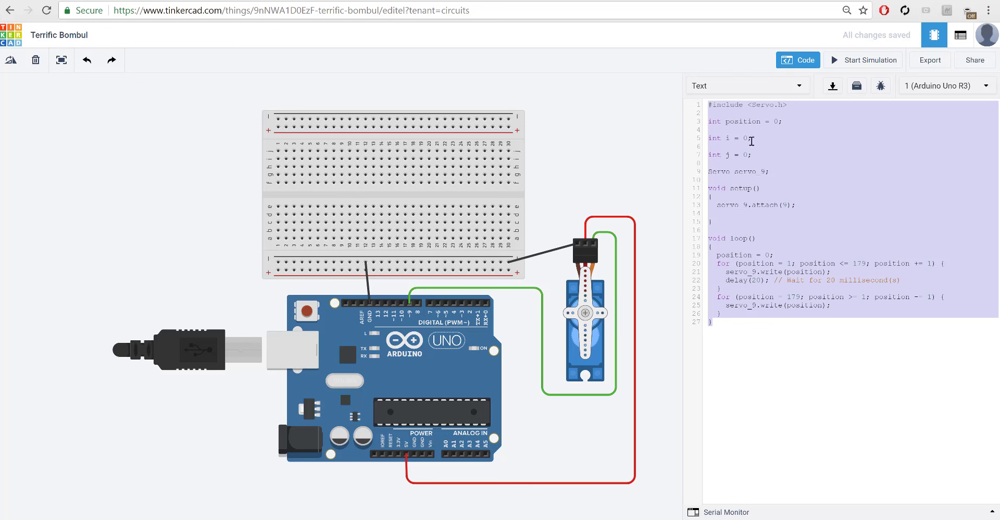
pyautogui.click(745, 85)
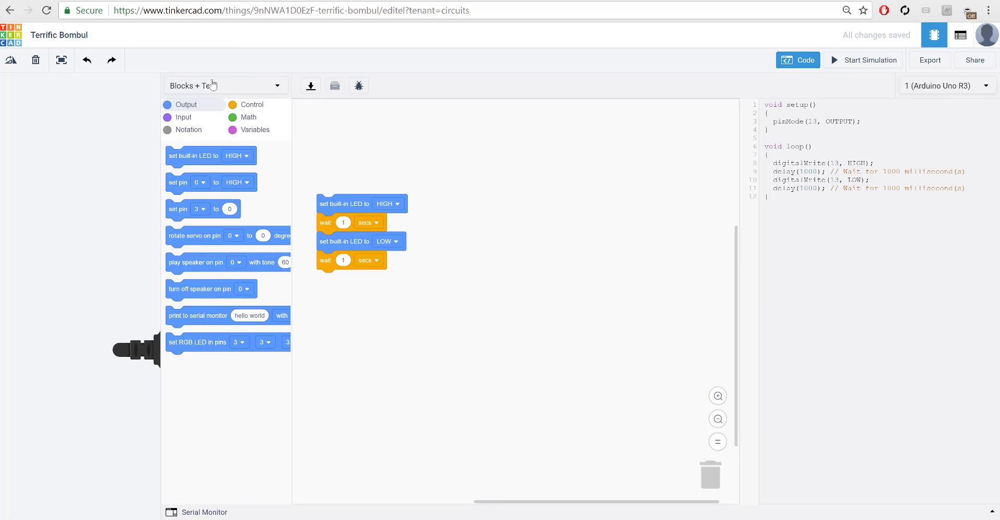
pyautogui.moveTo(210, 101)
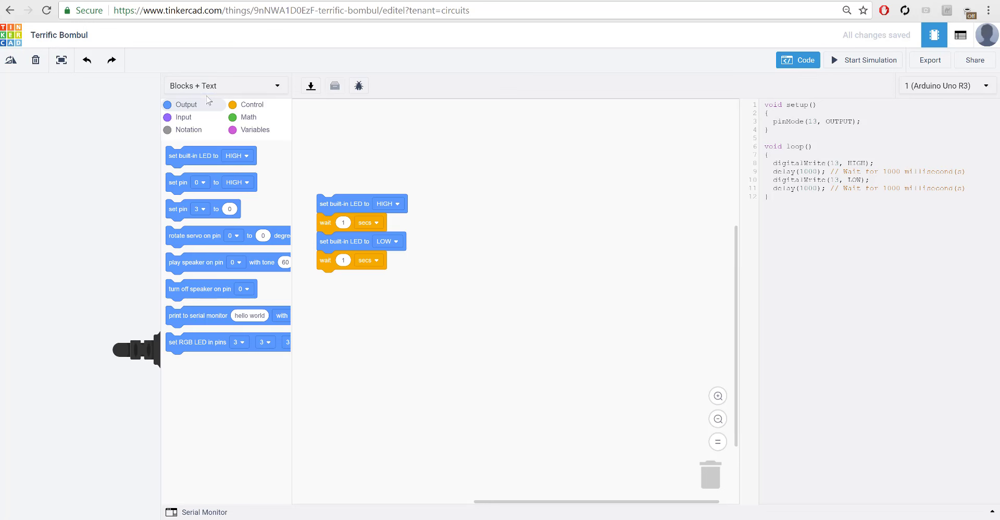
pyautogui.moveTo(192, 159)
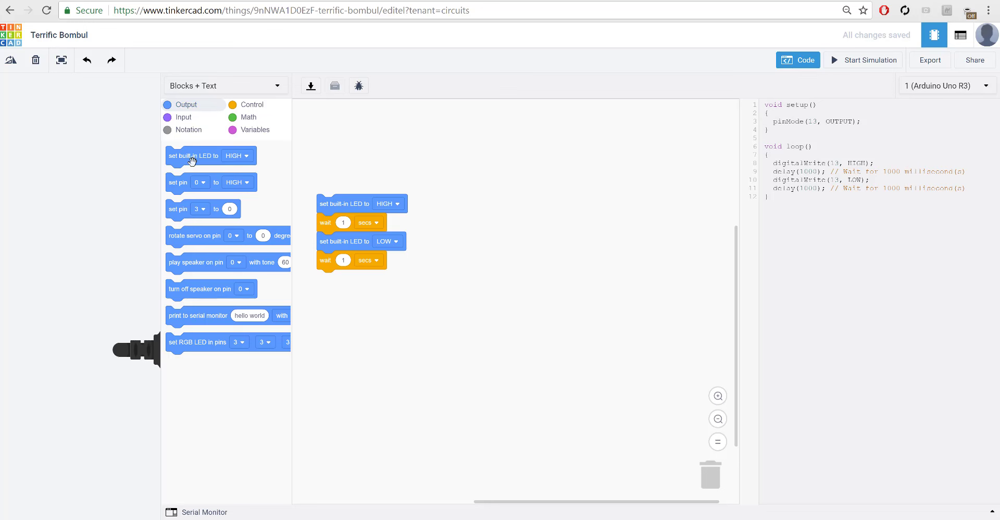